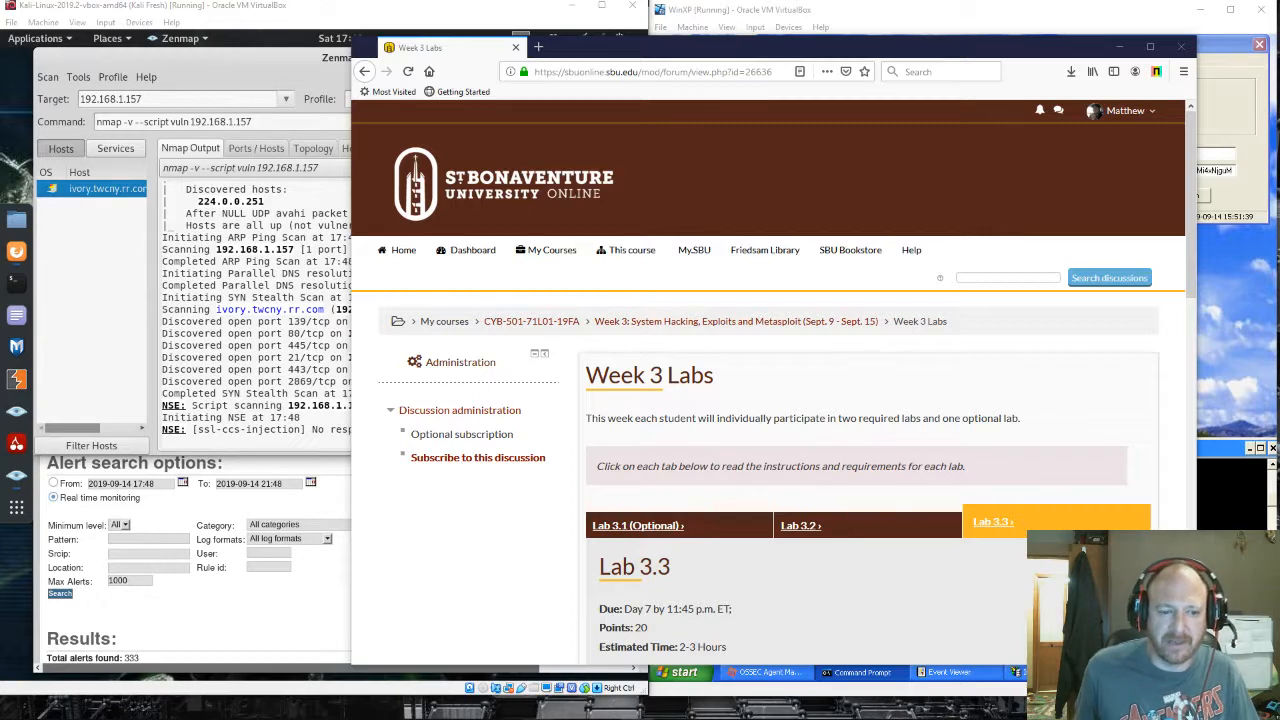
Show the WinXP VM with OSSEC Agent Manager and the ipconfig Command Prompt.
scroll("down", 3)
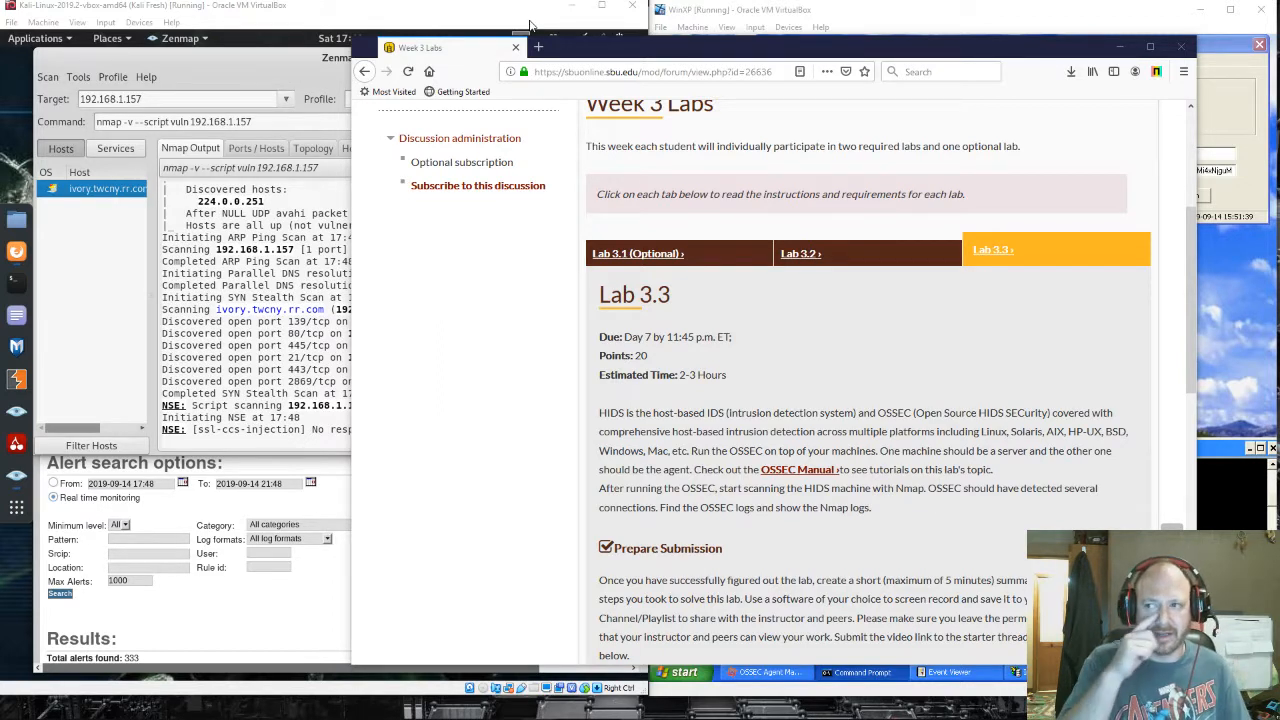
mouse_move(518, 525)
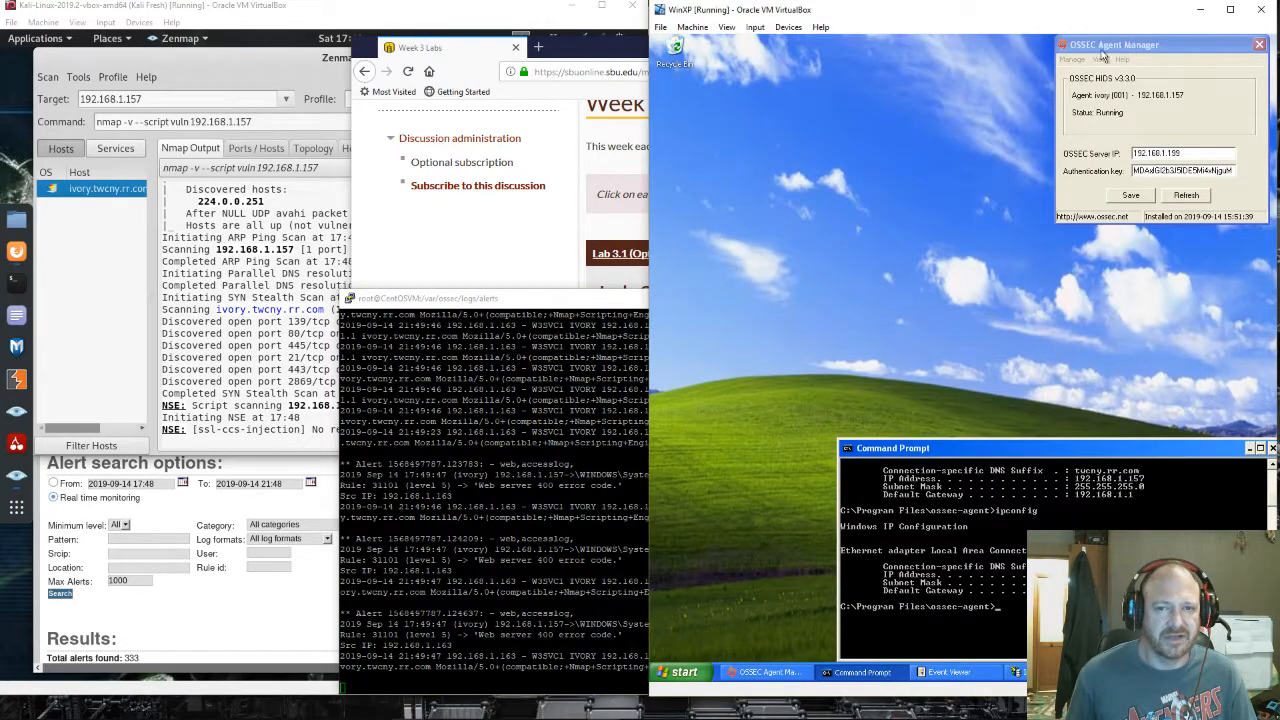
mouse_move(884, 131)
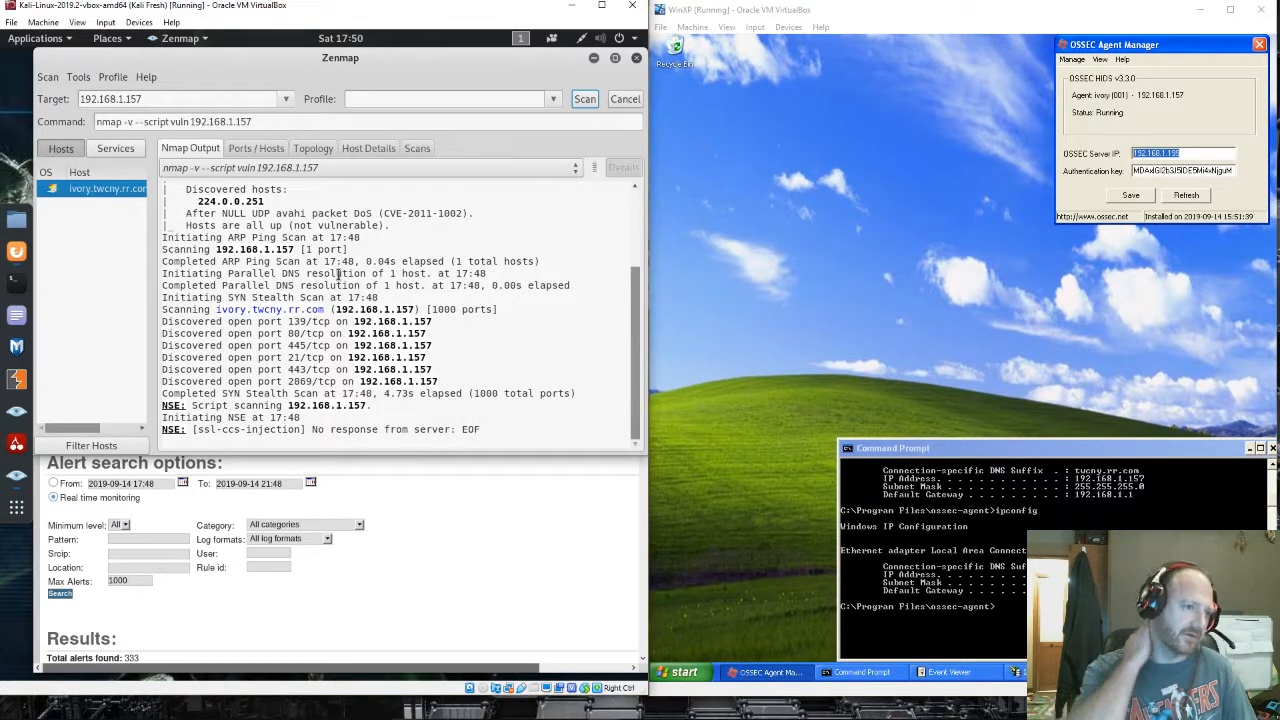
Highlight the target 192.168.1.157 in the Zenmap scan command field.
double_click(223, 121)
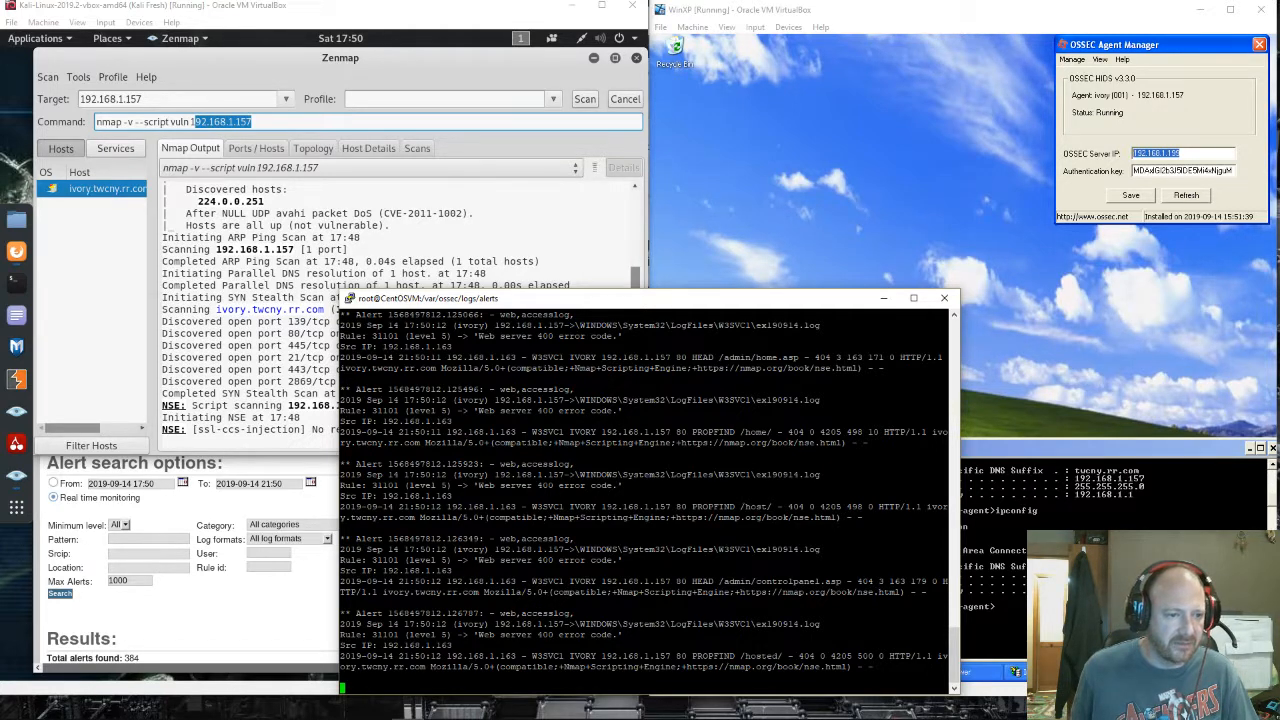
mouse_move(521, 308)
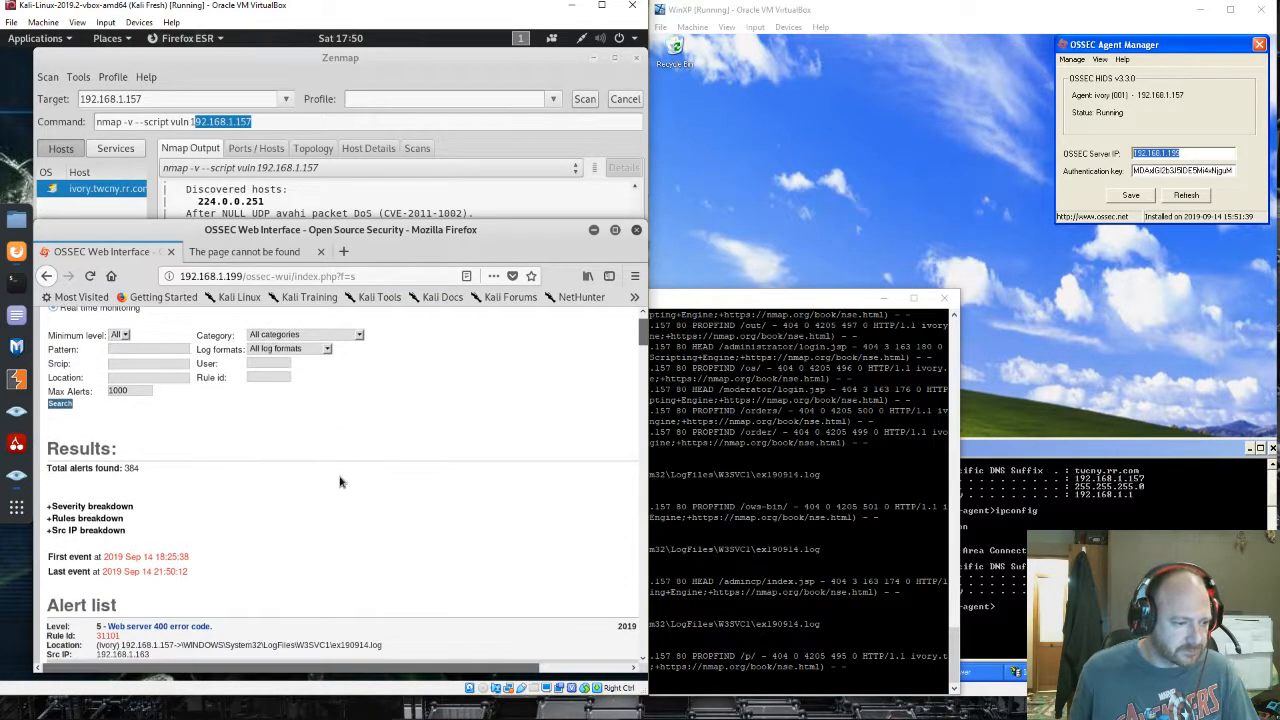
Scroll through the 384 alerts for rules 31101, 31151 and 31104 from 192.168.1.163.
scroll("down", 3)
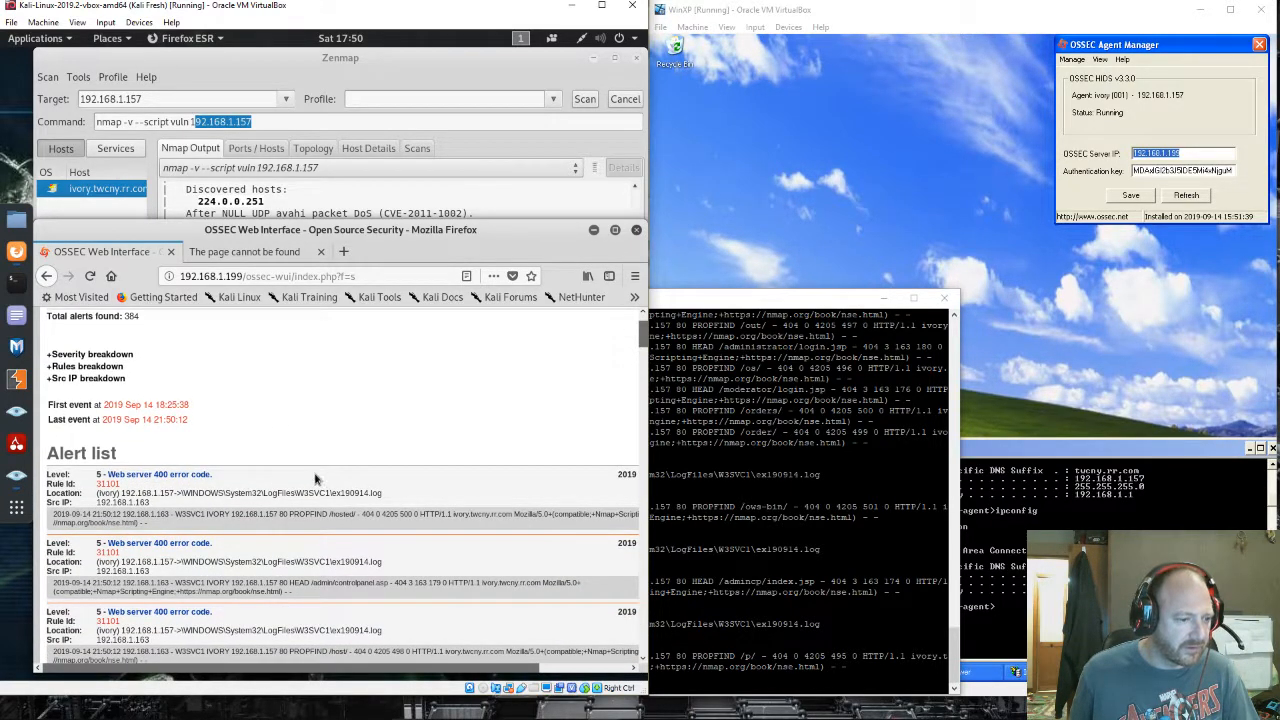
scroll("down", 3)
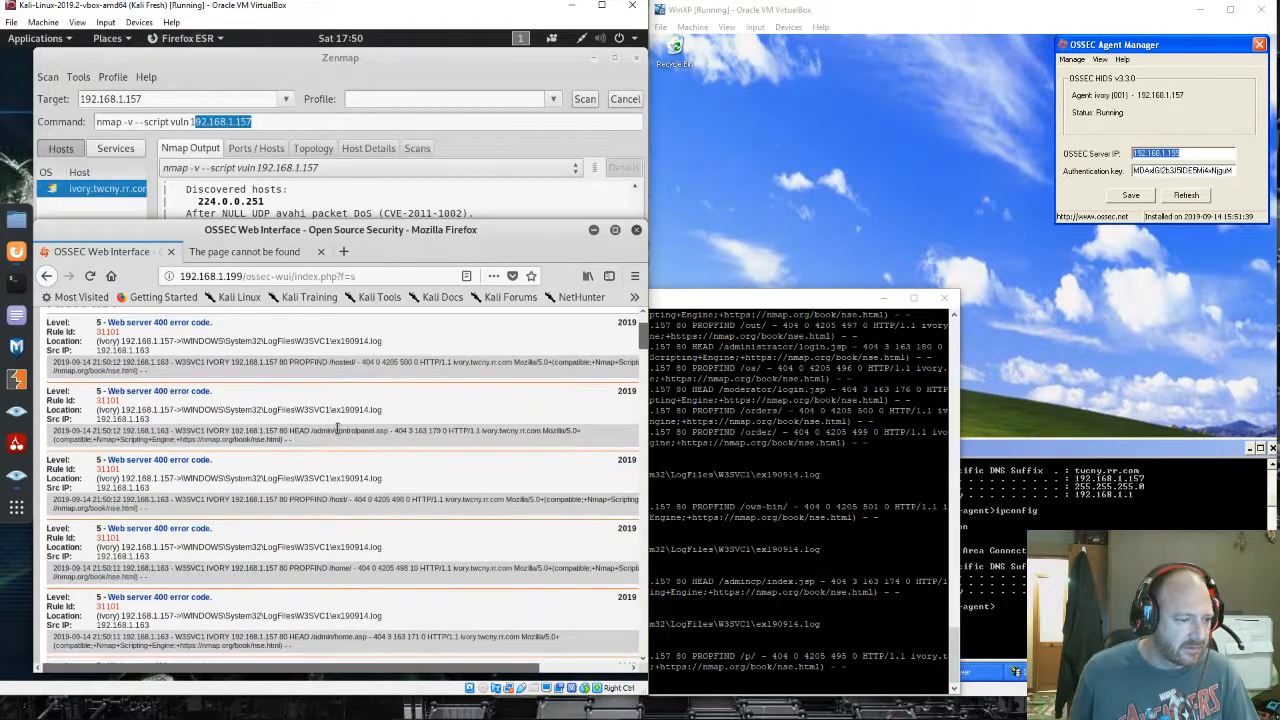
scroll("down", 3)
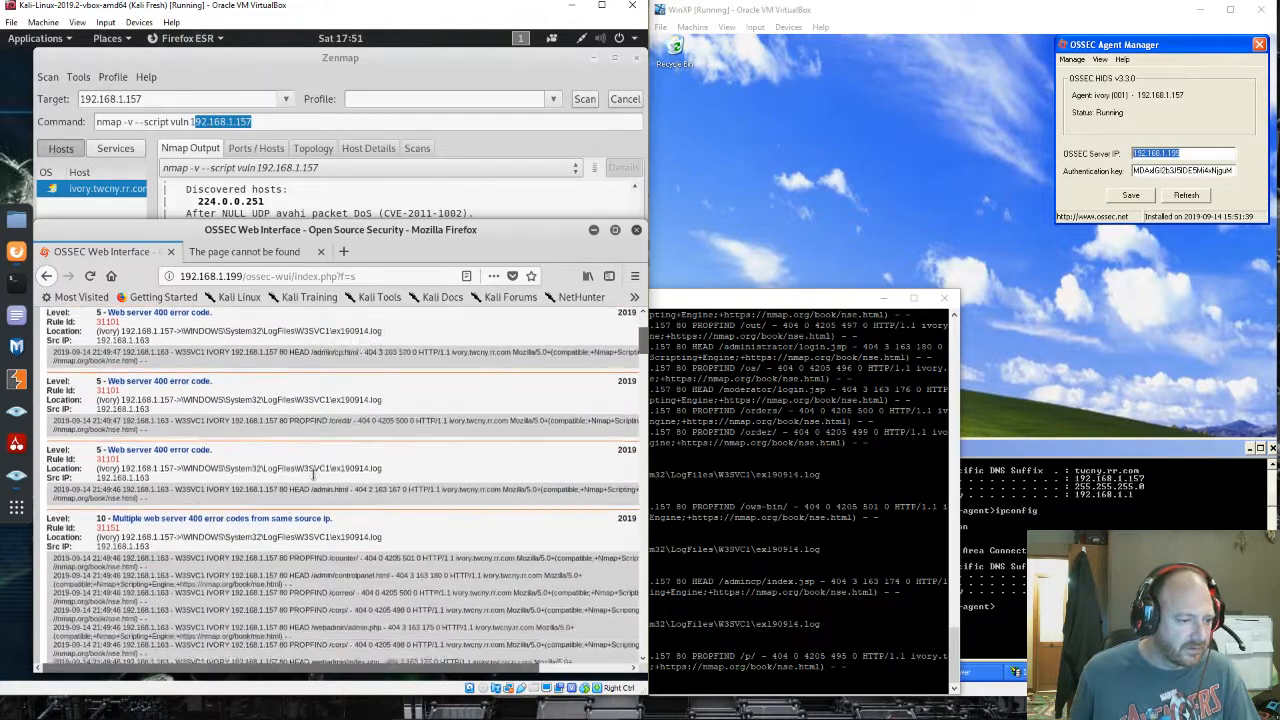
scroll("down", 3)
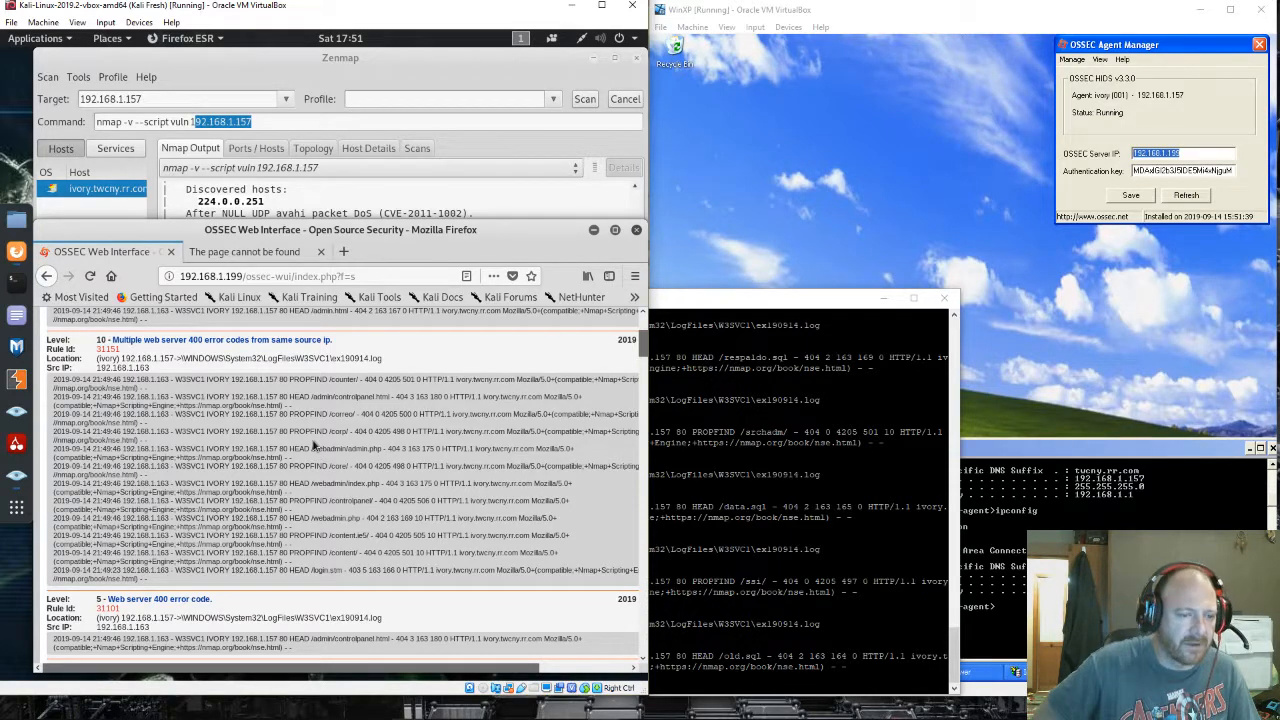
scroll("down", 3)
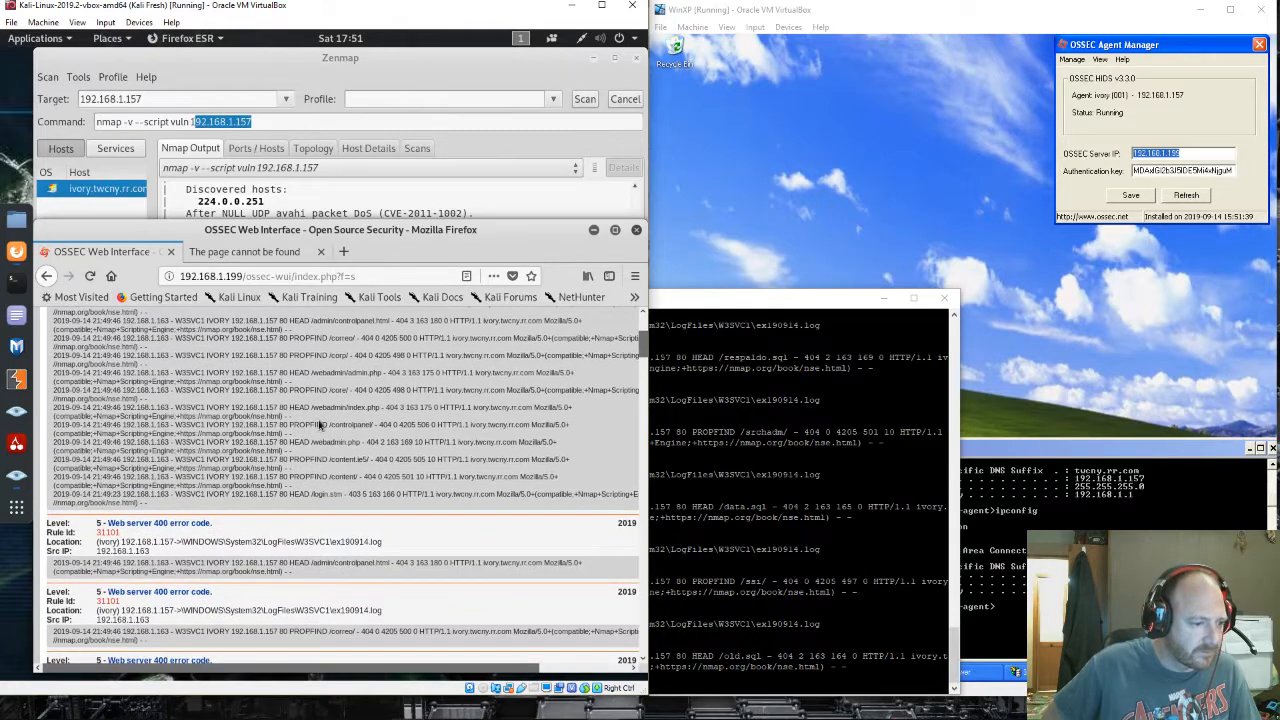
scroll("down", 3)
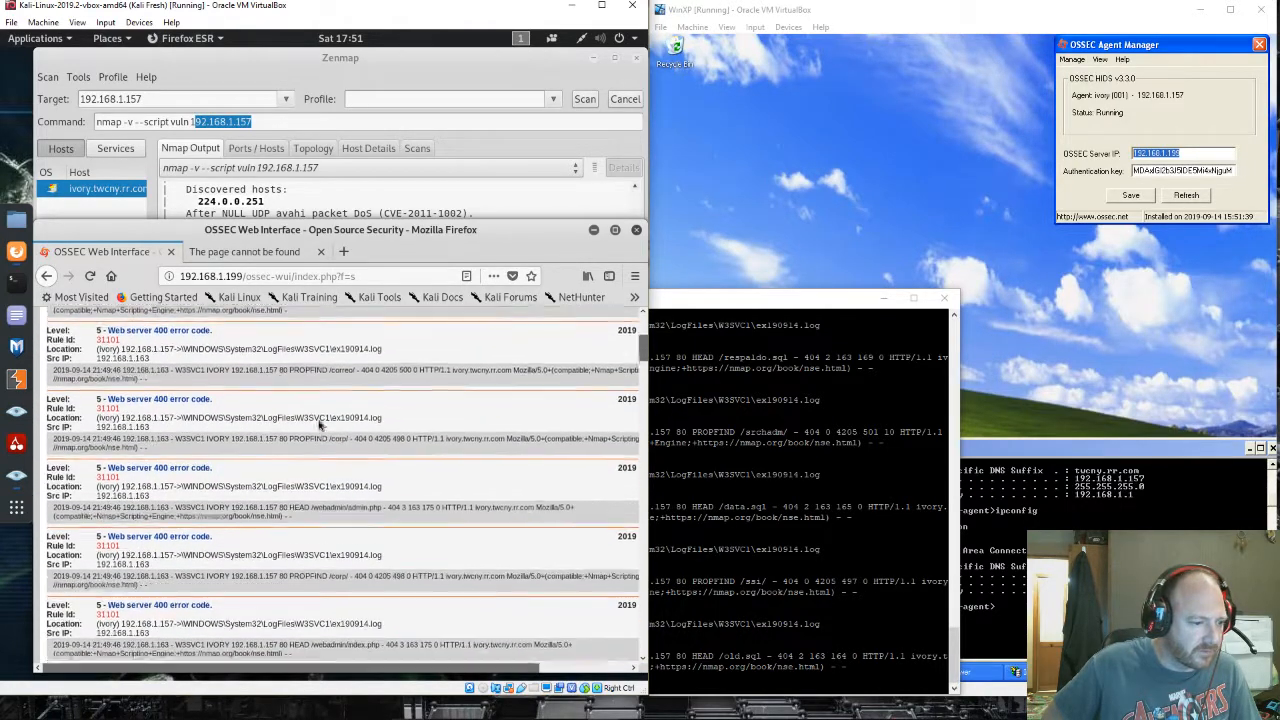
scroll("down", 3)
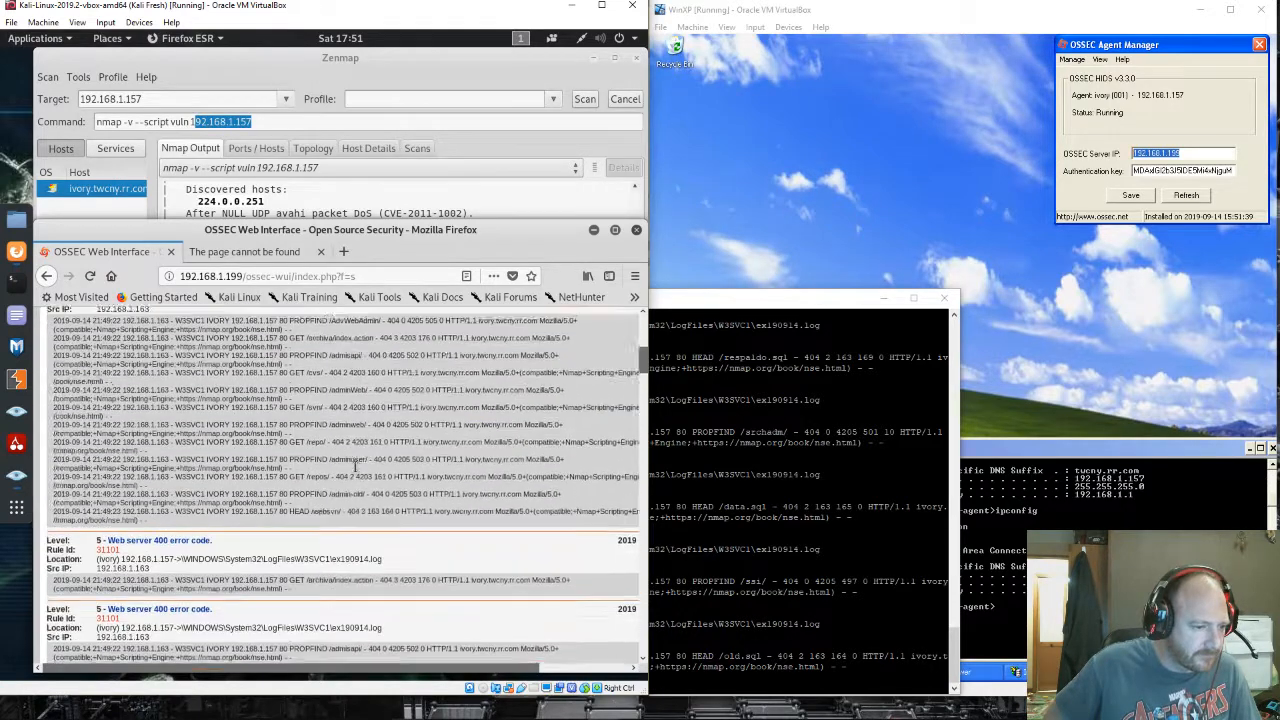
scroll("down", 3)
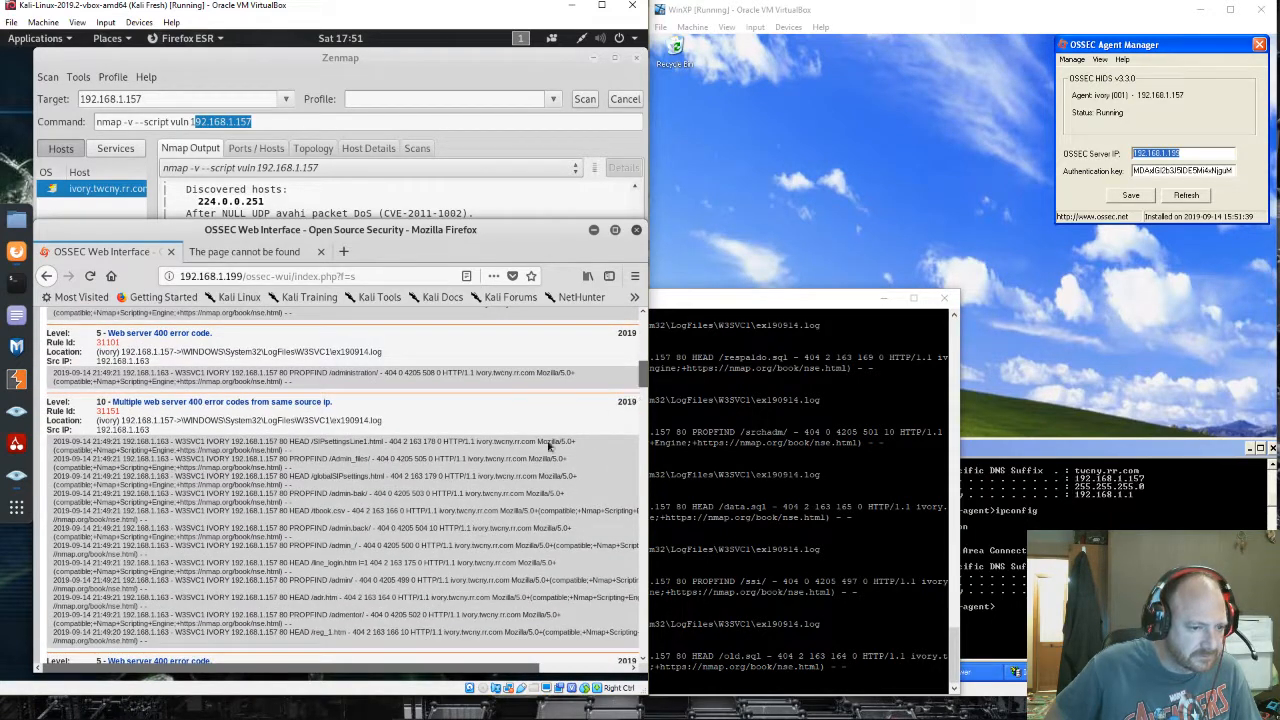
mouse_move(640, 388)
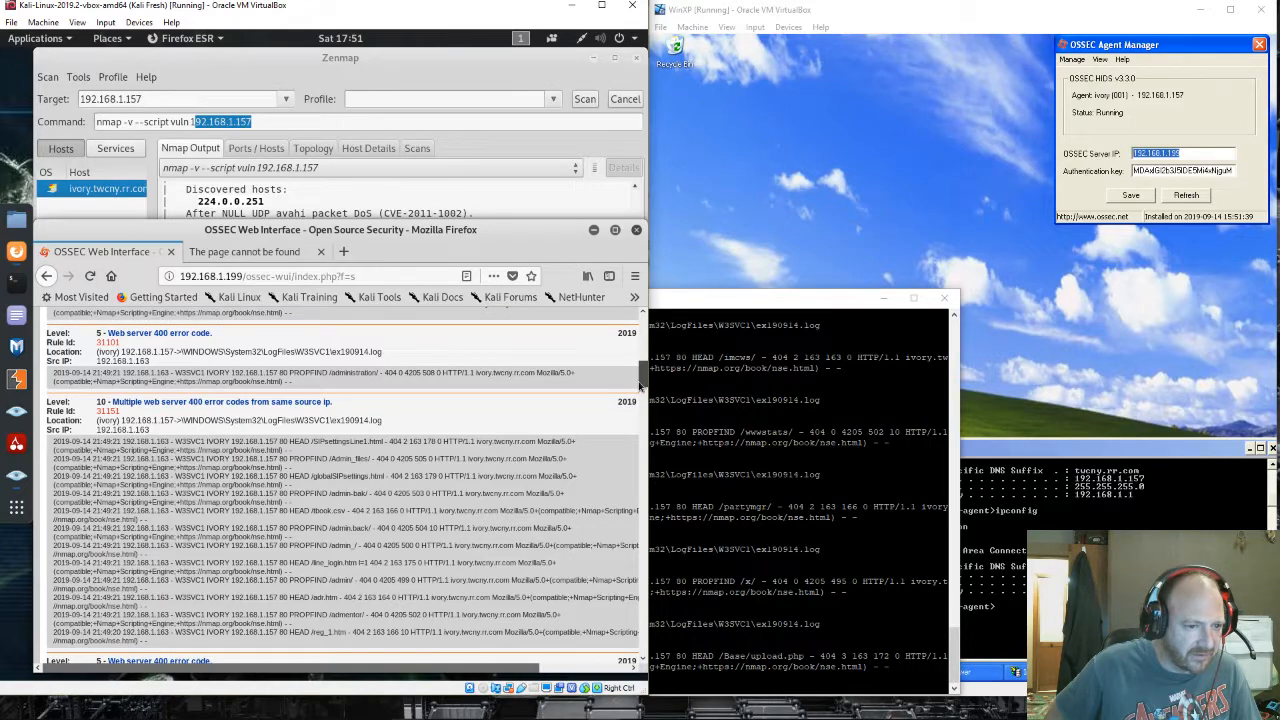
scroll("down", 3)
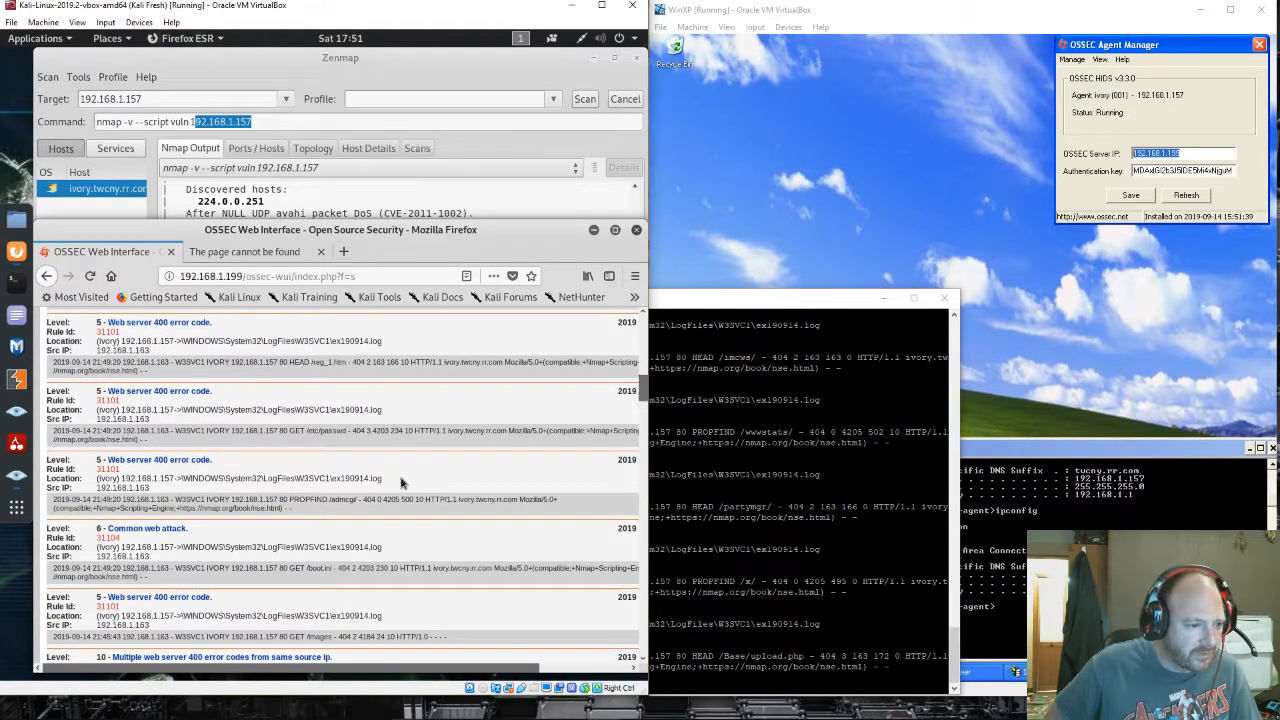
scroll("down", 3)
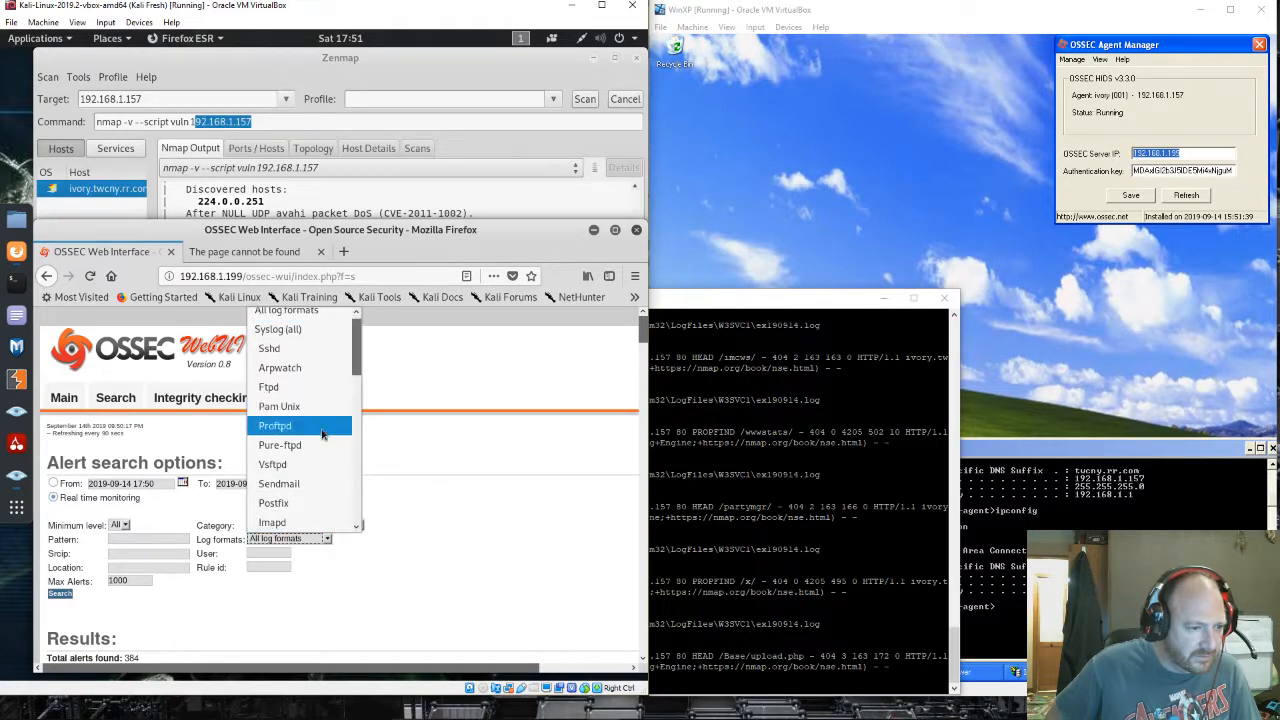
Reload the alert search page and try the date-range, real-time and category options.
left_click(339, 397)
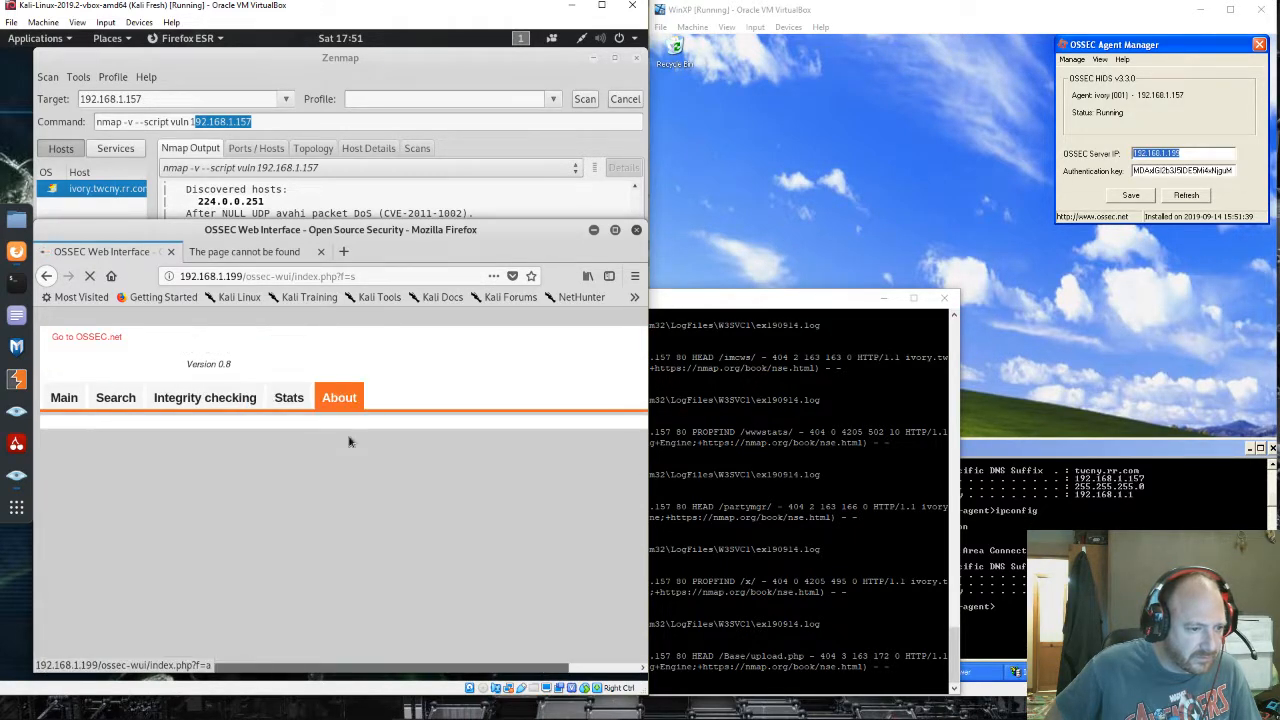
left_click(115, 397)
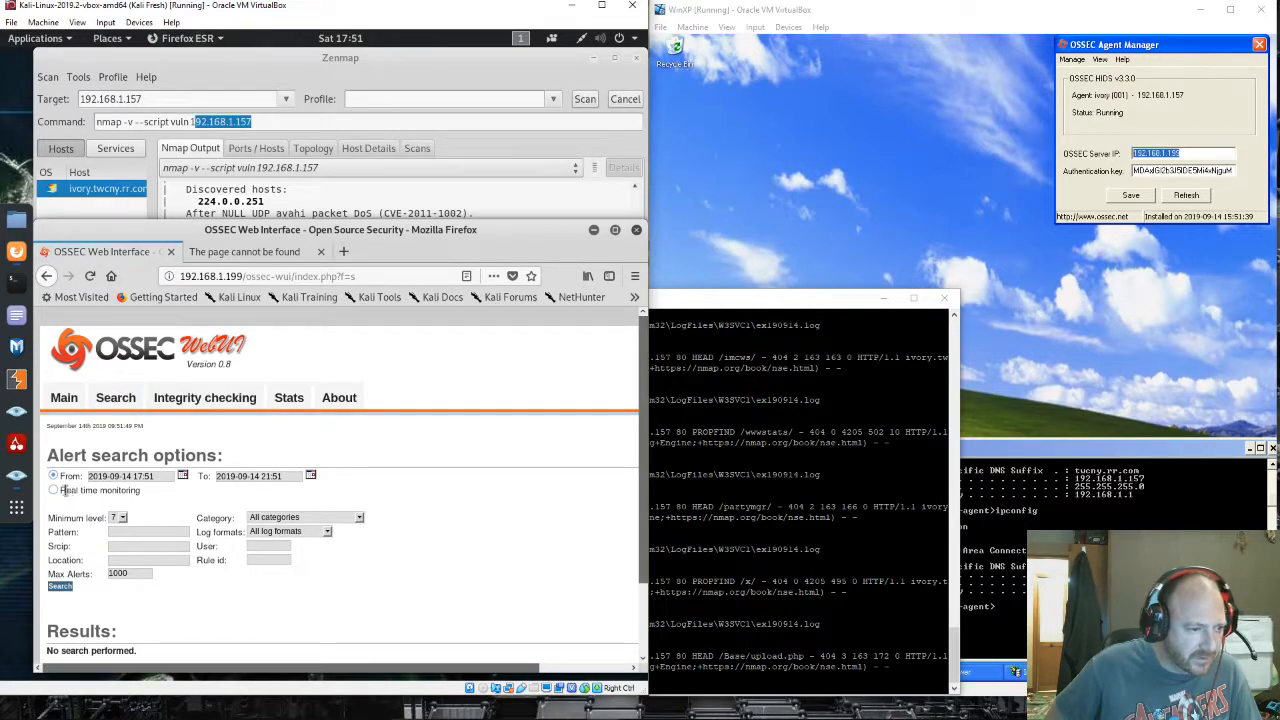
left_click(53, 490)
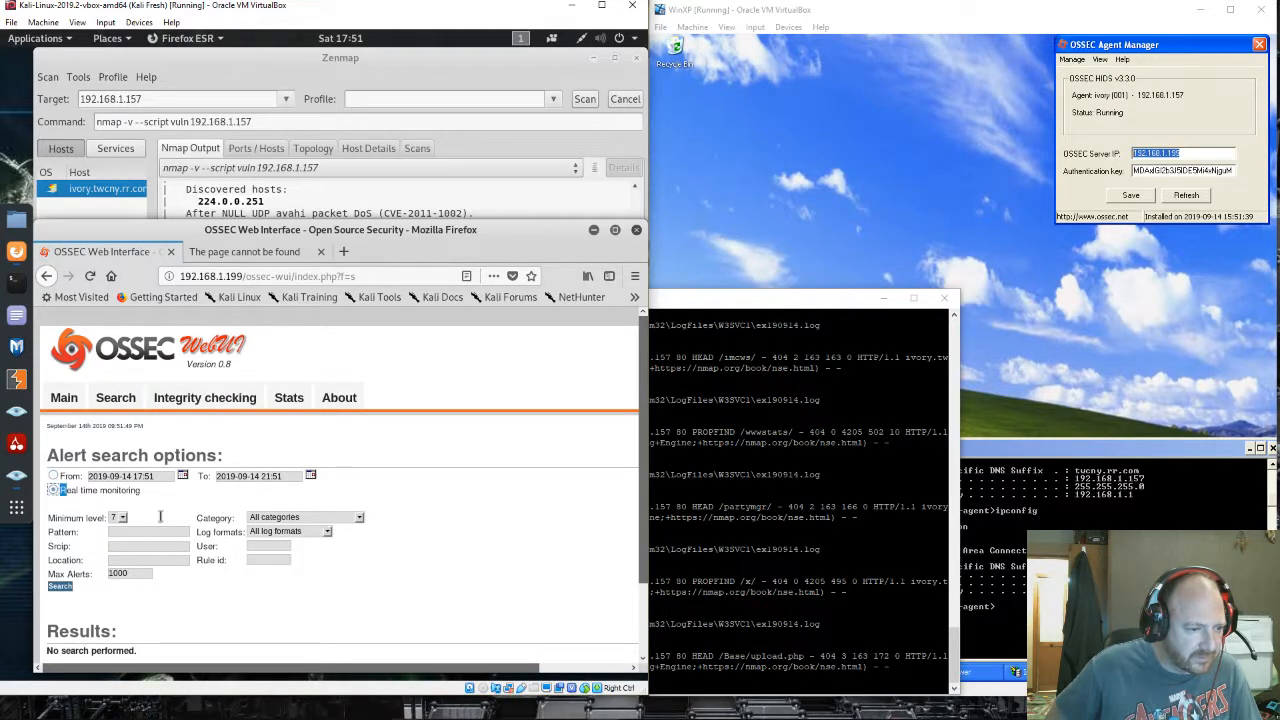
left_click(119, 517)
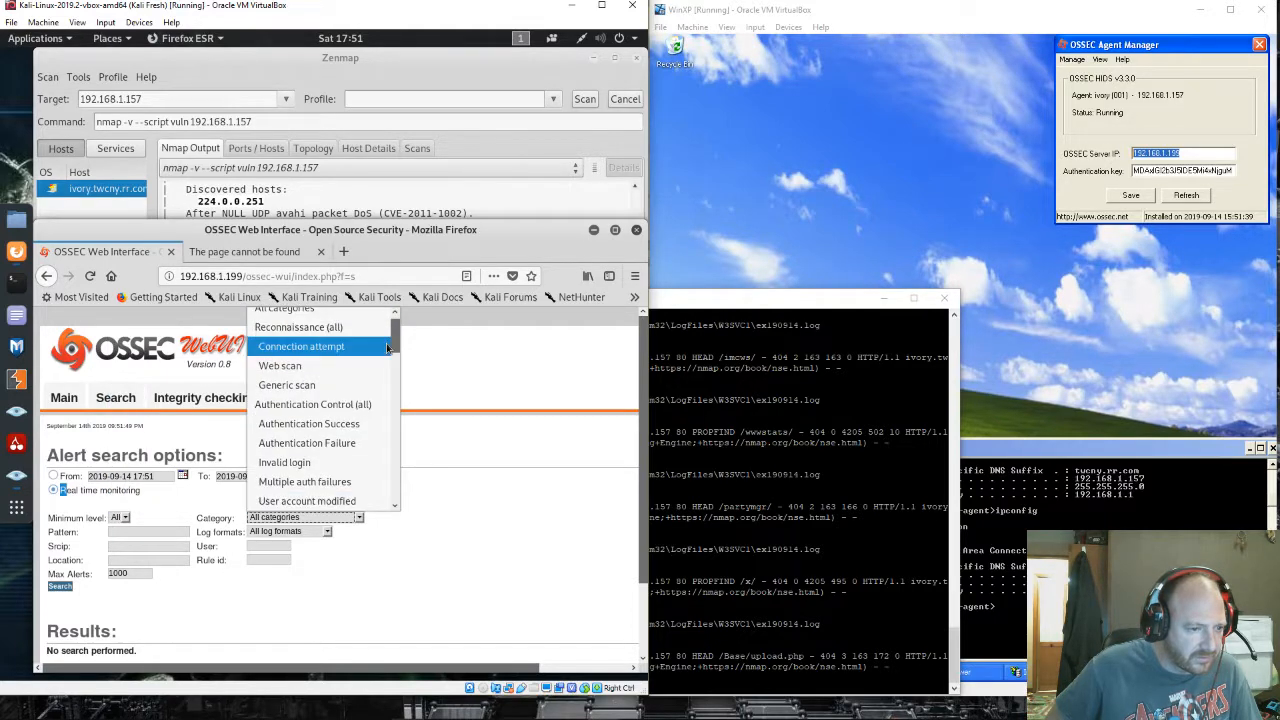
Search with Log formats set to Microsoft (all) and review the 8 resulting alerts.
left_click(327, 531)
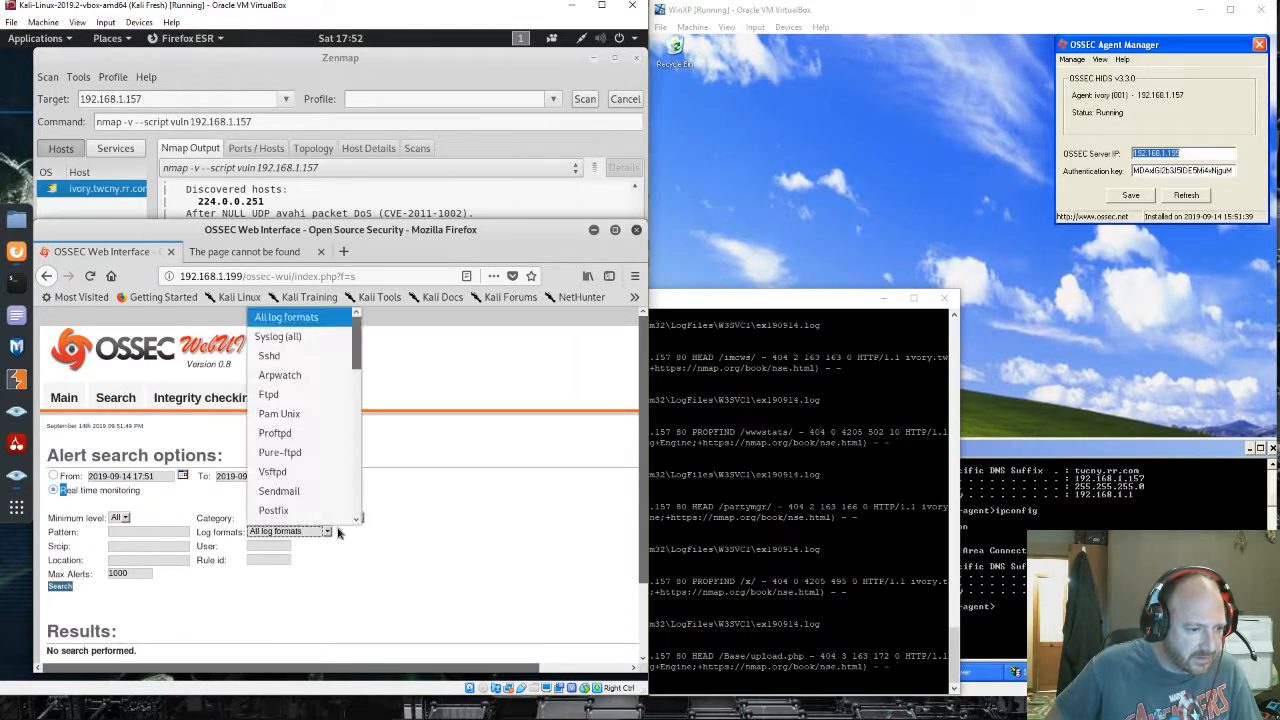
scroll("down", 3)
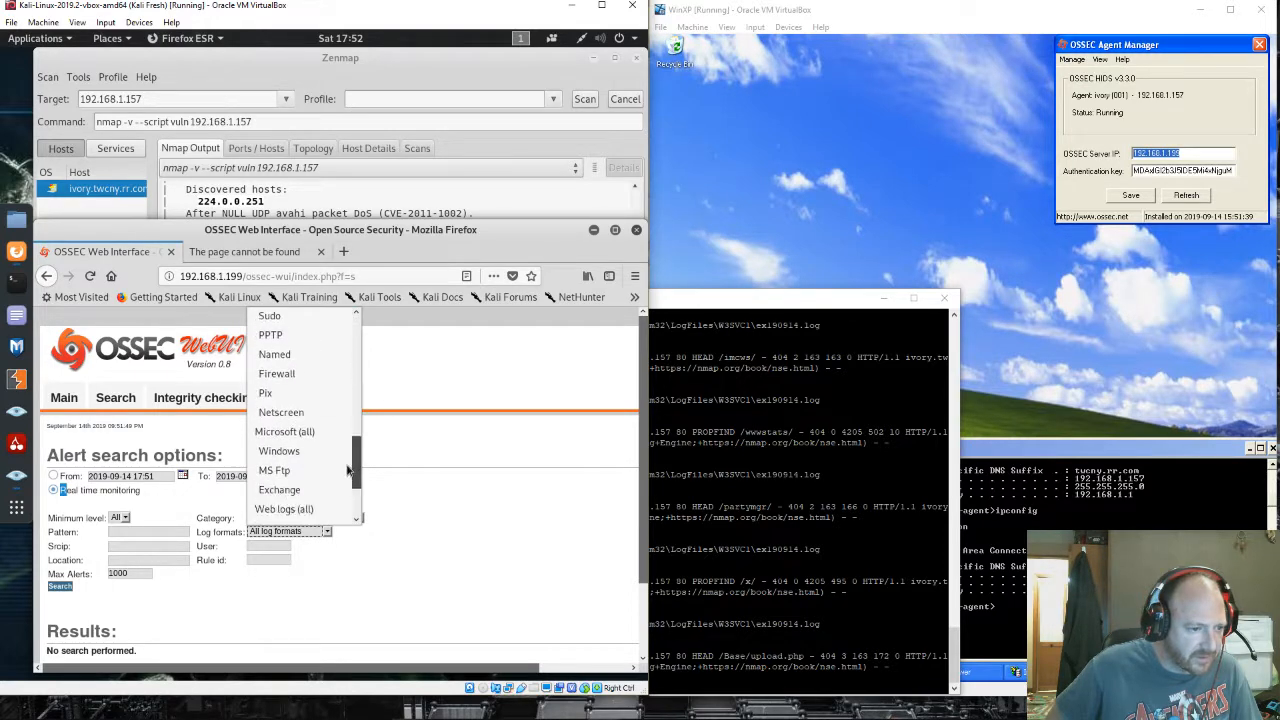
left_click(285, 431)
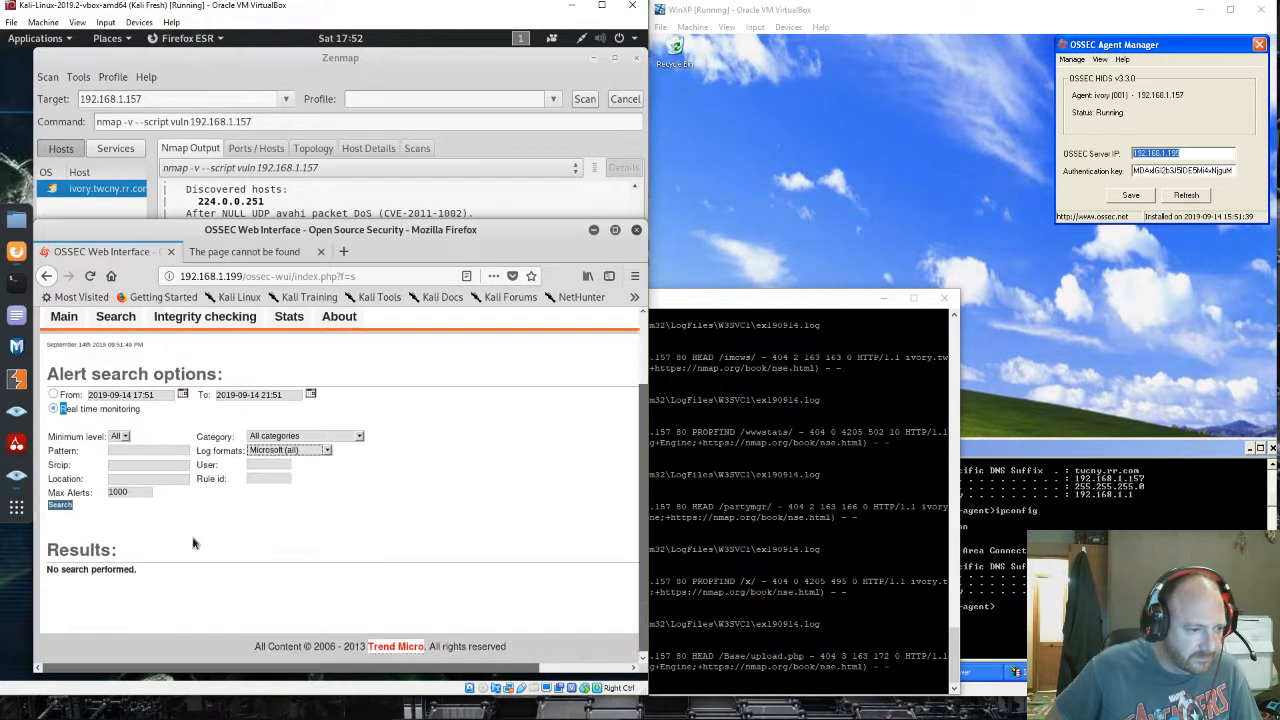
left_click(59, 492)
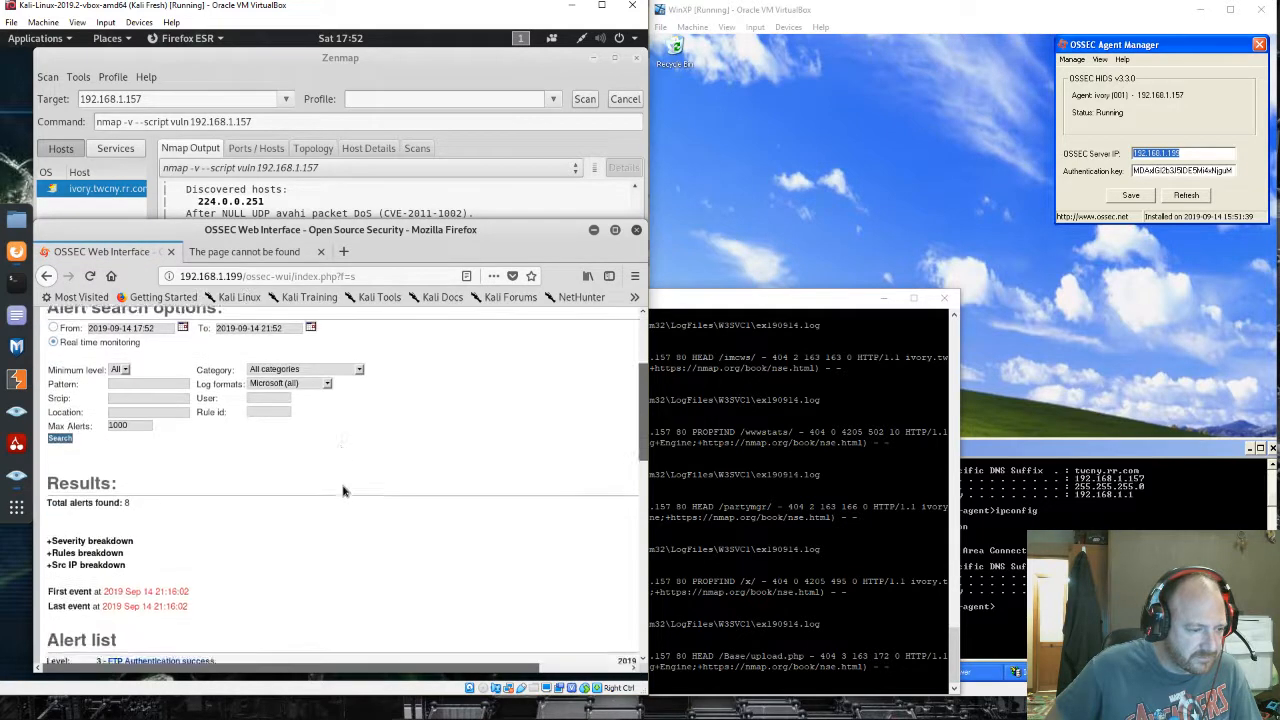
scroll("down", 3)
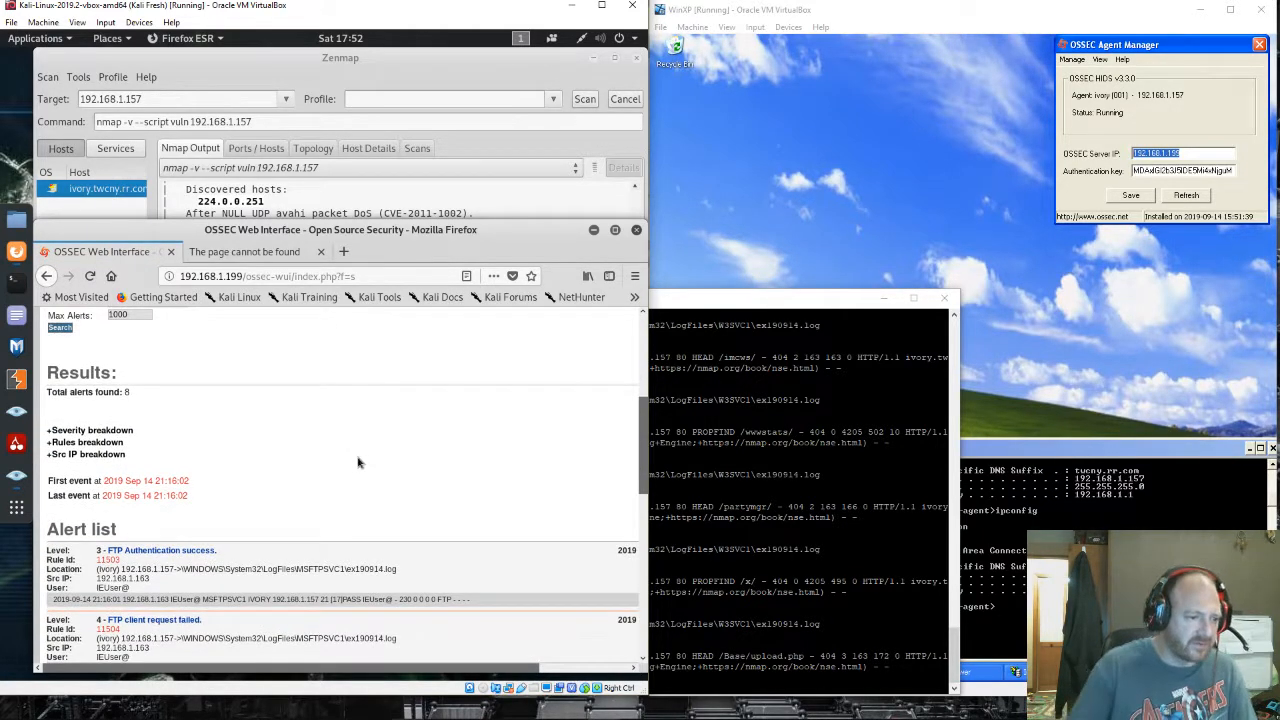
scroll("down", 3)
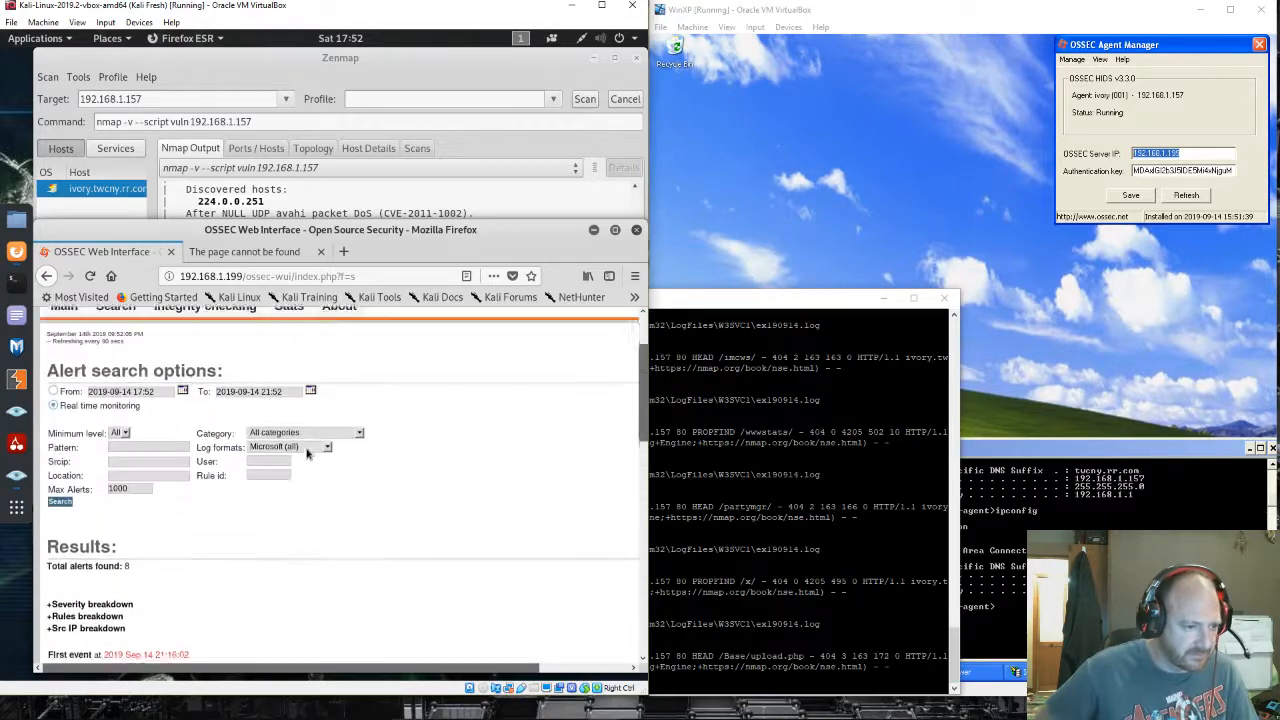
left_click(300, 462)
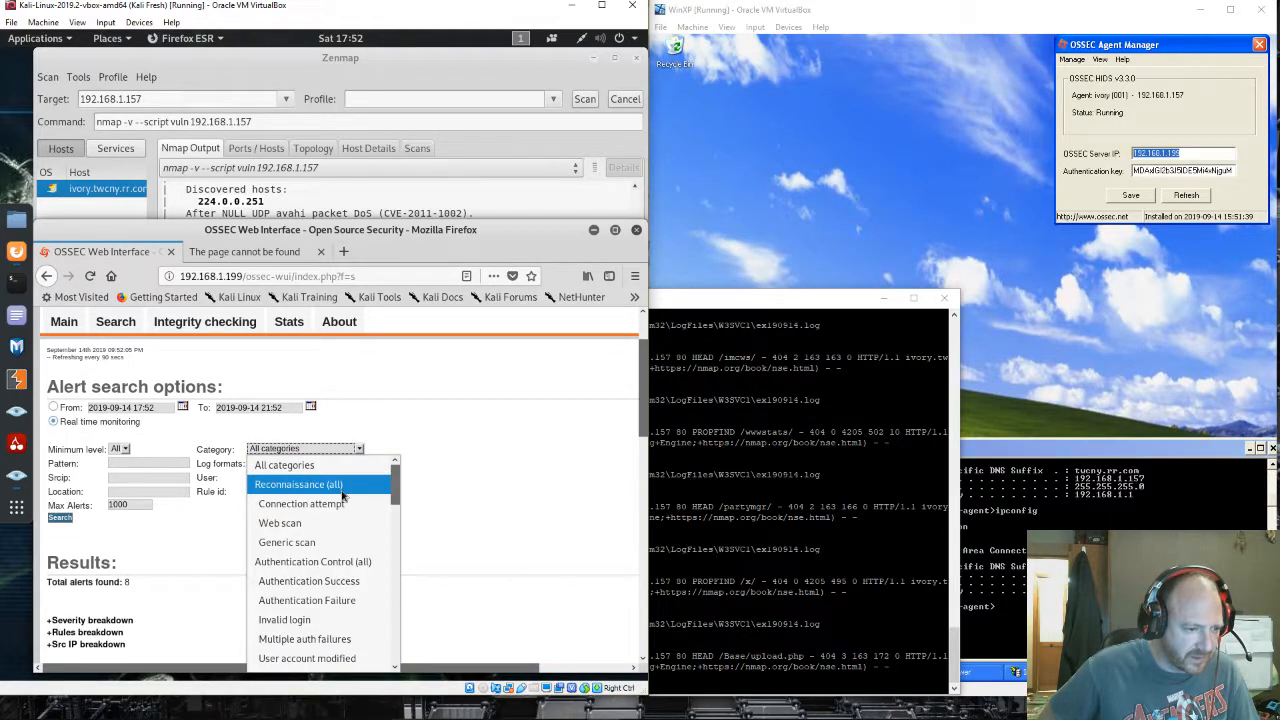
Search with Category set to Reconnaissance (all) and scroll through the 17 web server 400 alerts.
left_click(298, 484)
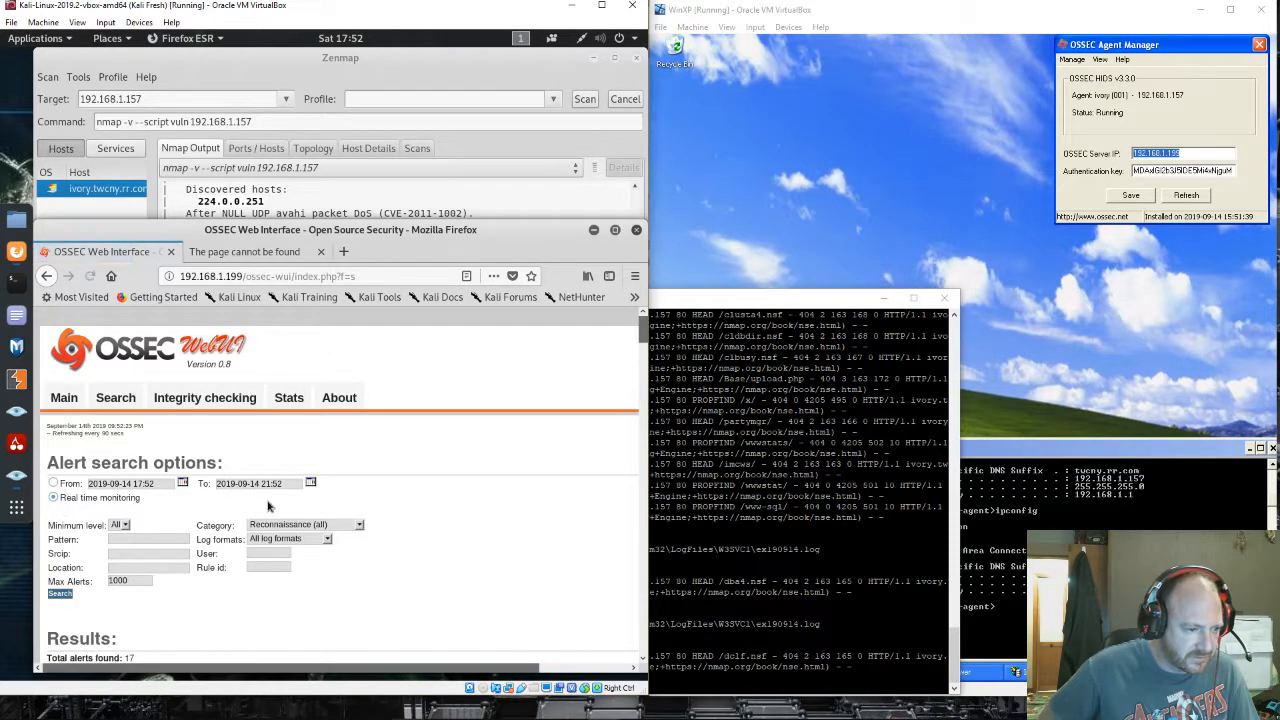
left_click(59, 593)
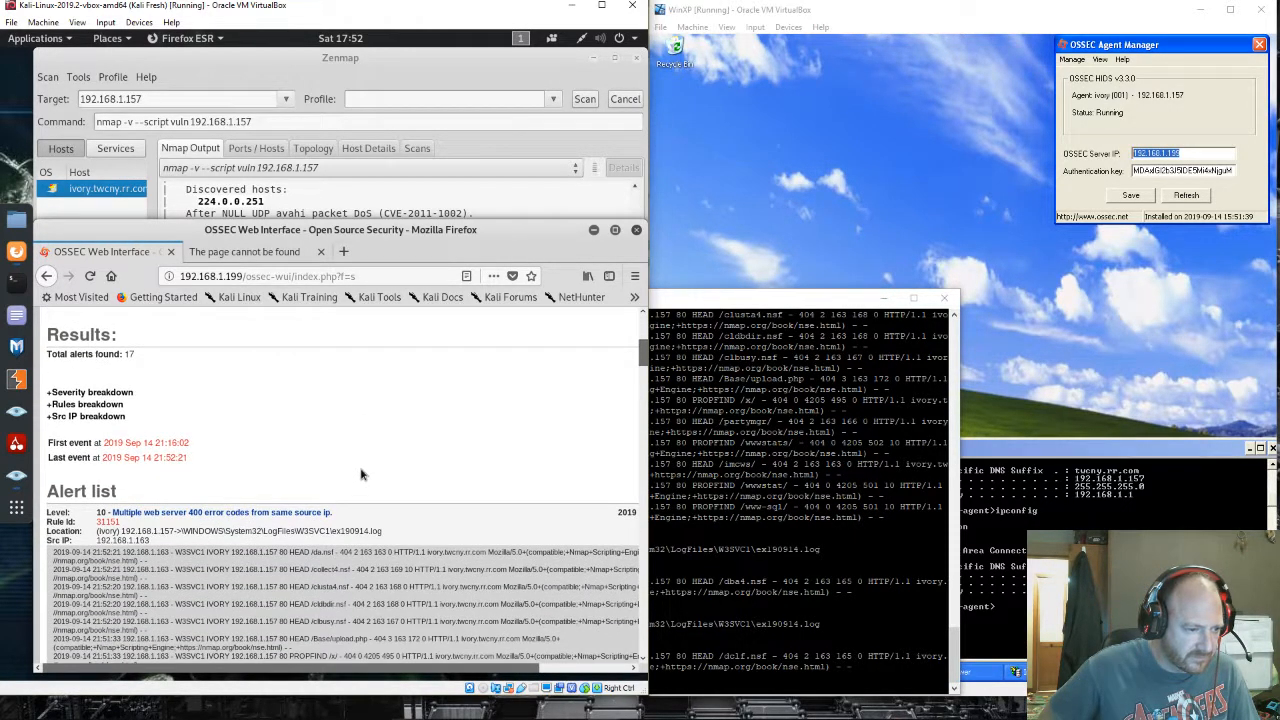
scroll("down", 3)
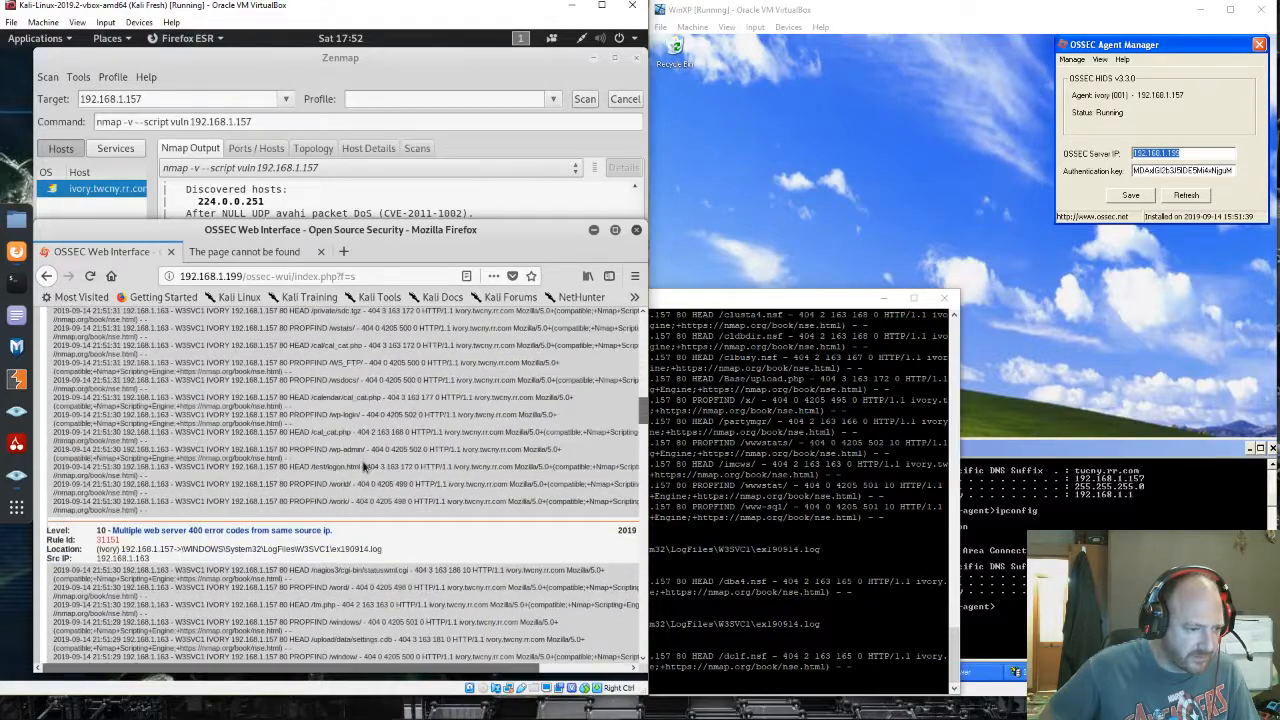
scroll("down", 3)
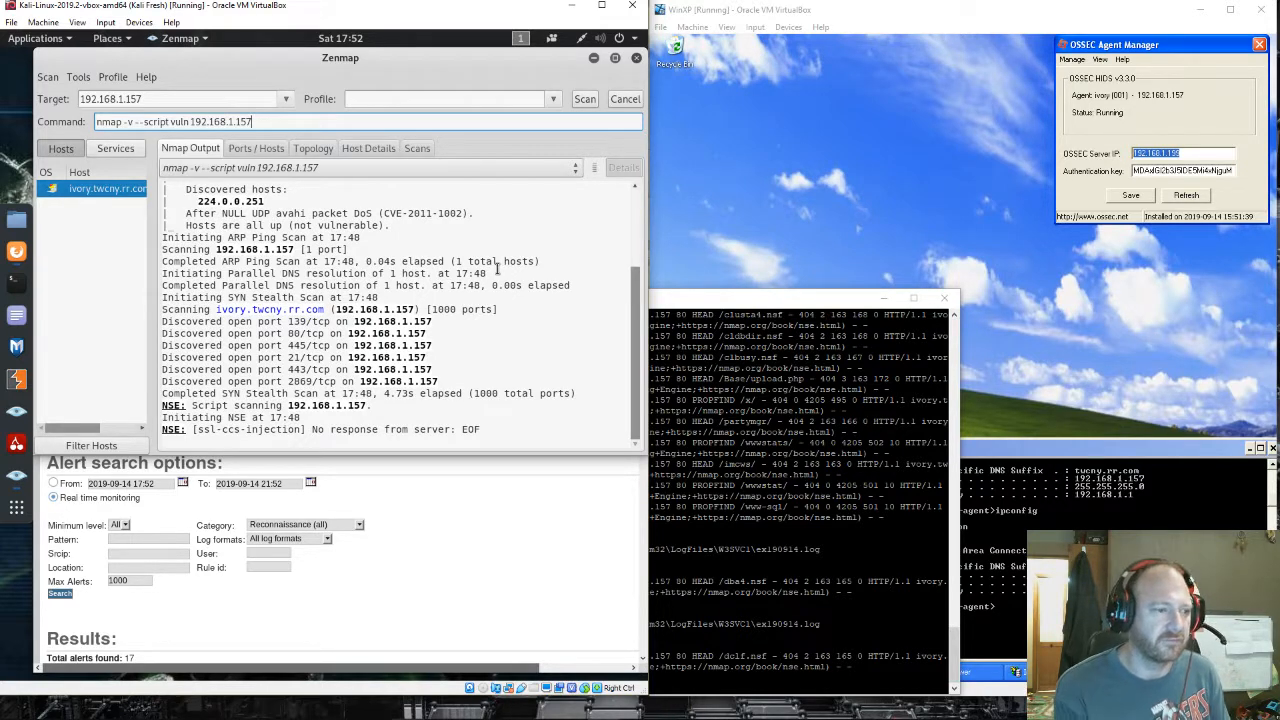
mouse_move(773, 268)
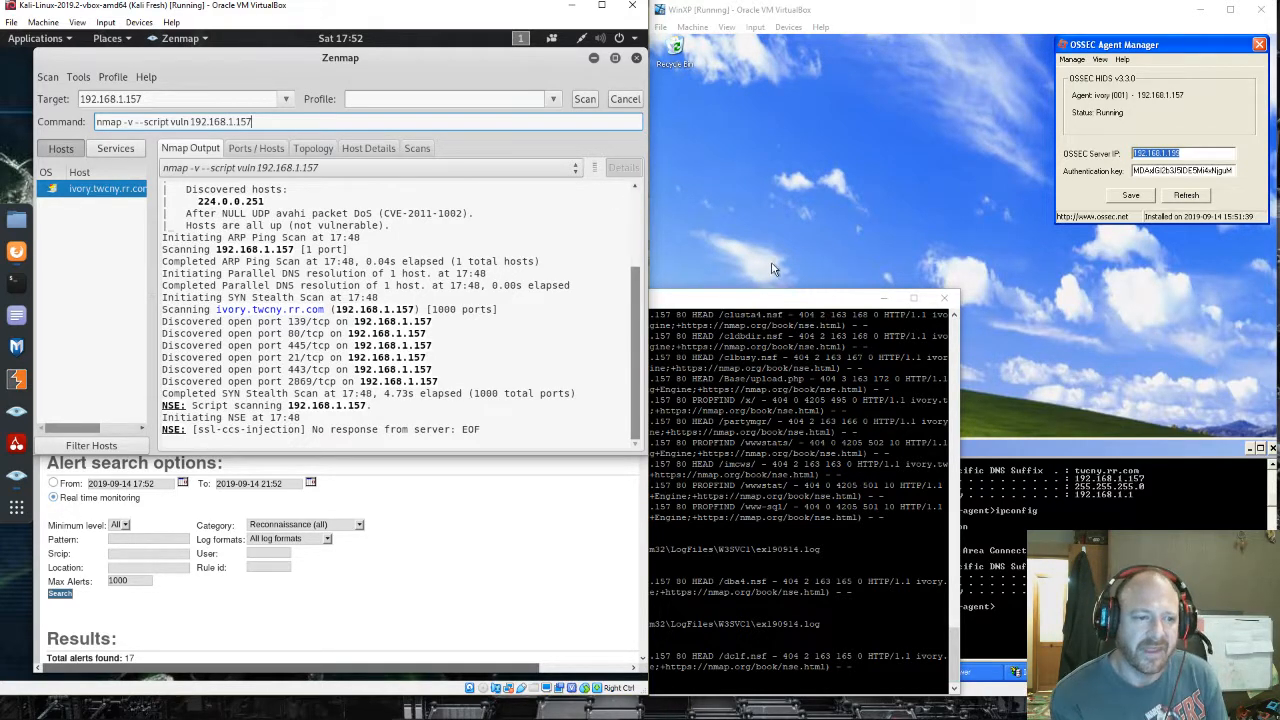
mouse_move(770, 312)
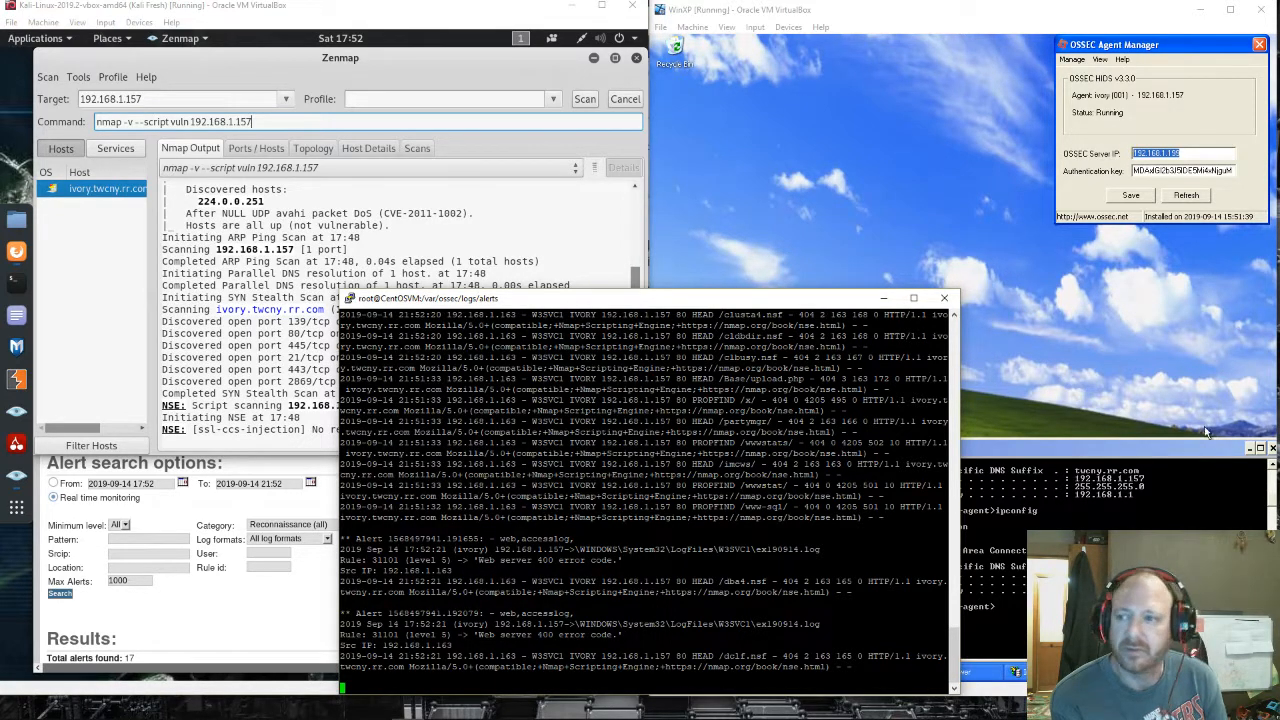
mouse_move(795, 182)
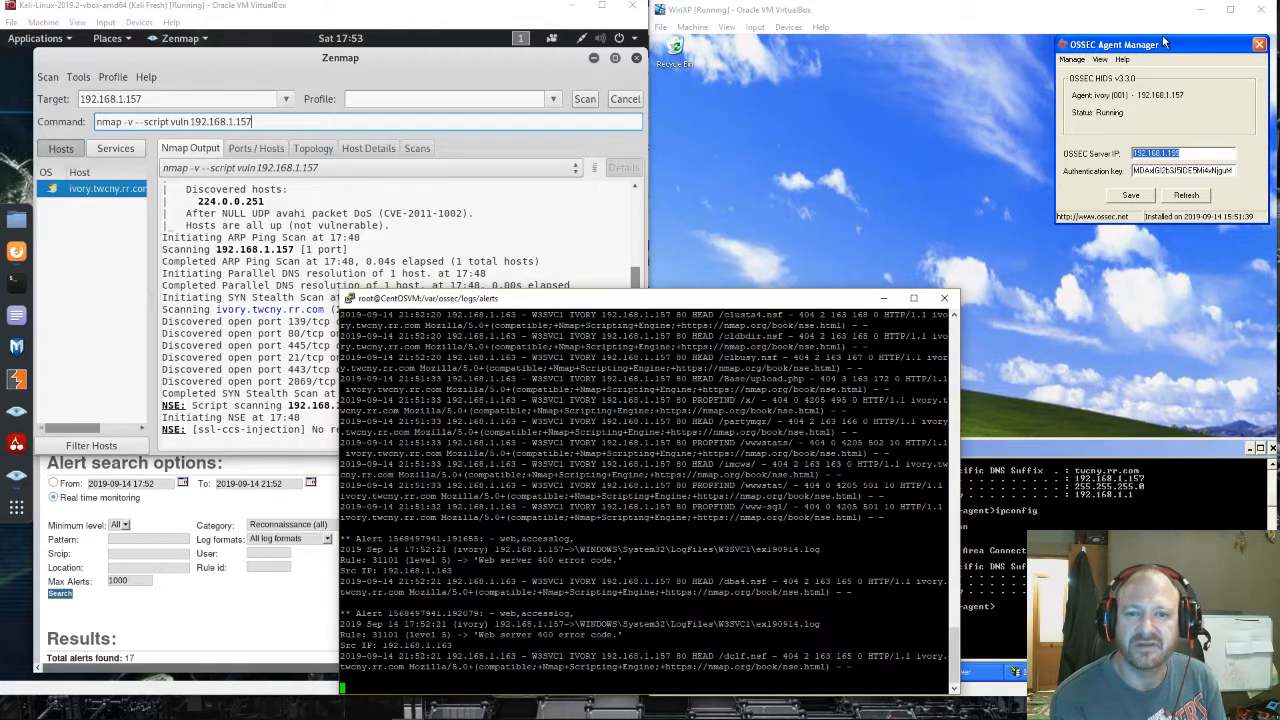
Open the agent's ossec.conf via View > View Config in OSSEC Agent Manager.
left_click(1100, 59)
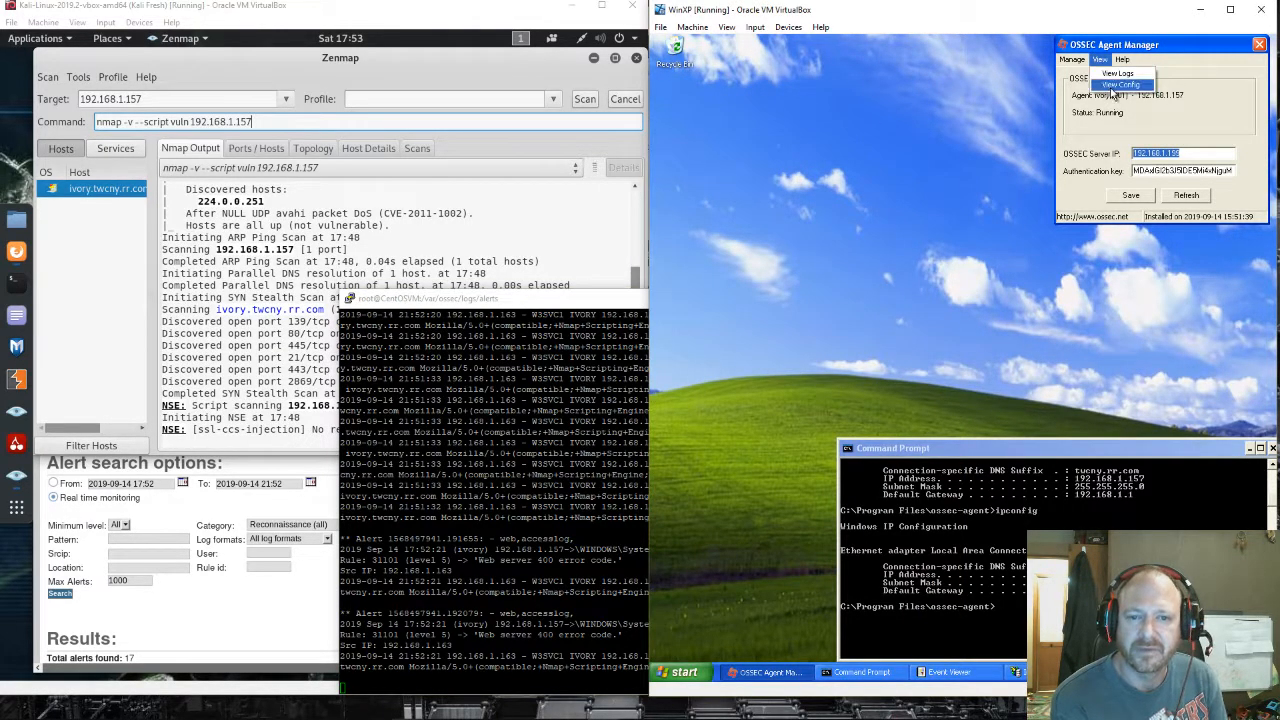
left_click(1121, 84)
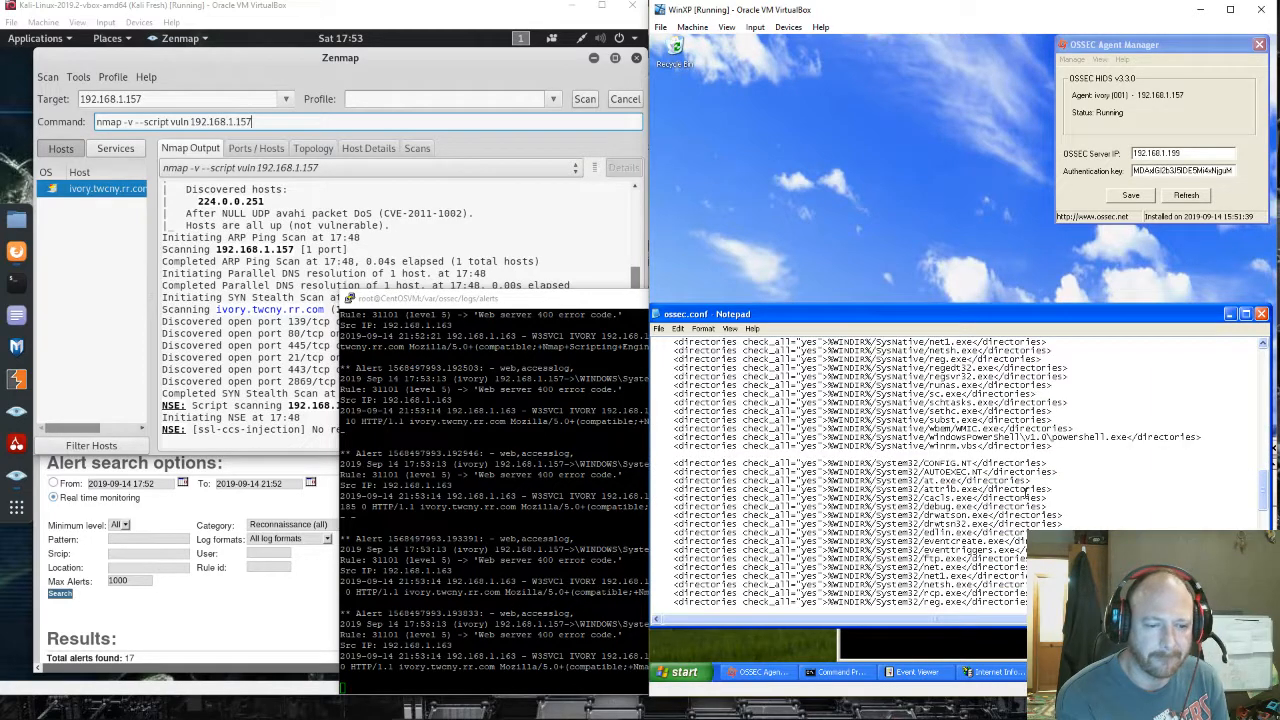
scroll("down", 3)
type("ls")
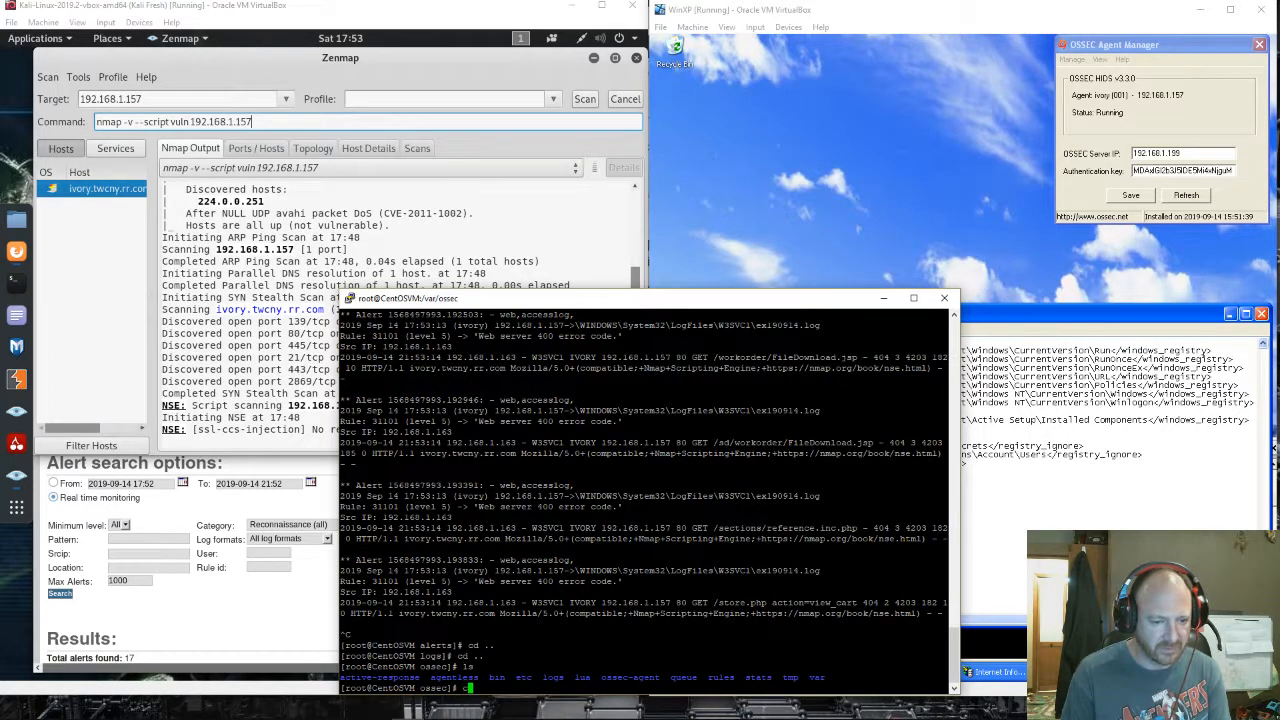
Run manage_agents from bin, list agents to confirm 001 ivory at 192.168.1.157, then quit.
type("cd bin")
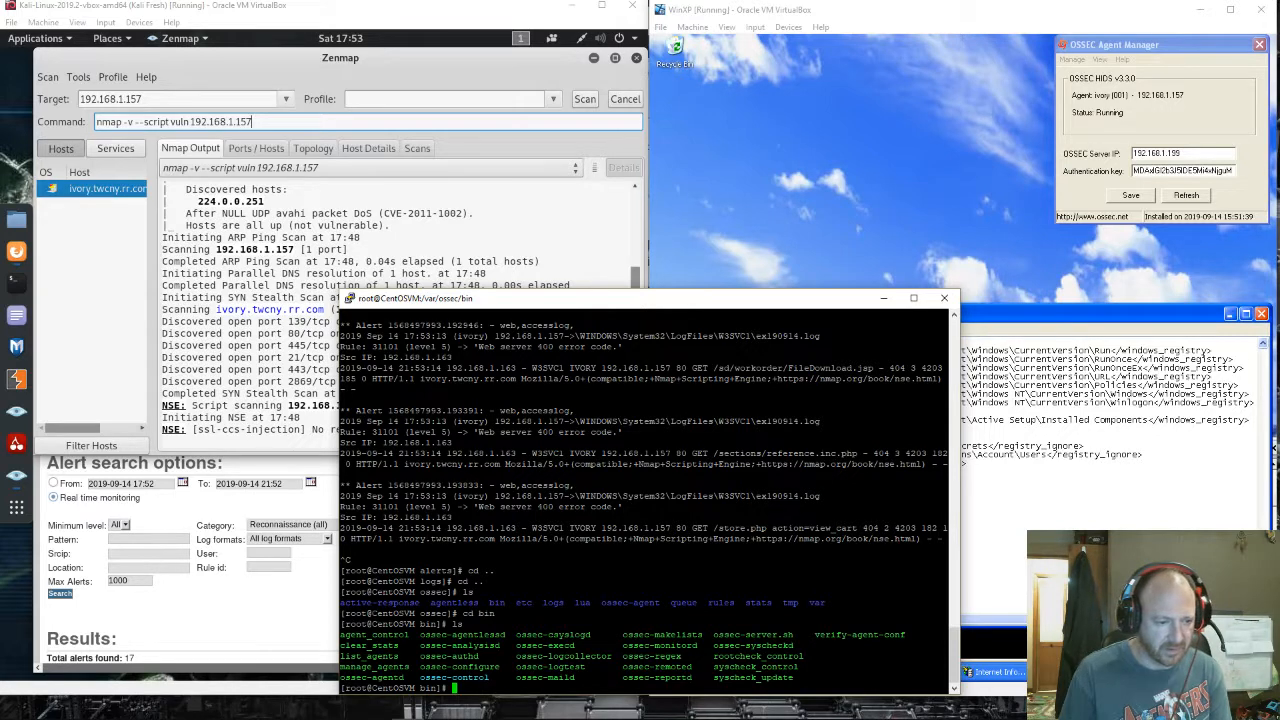
type("./manage_agents")
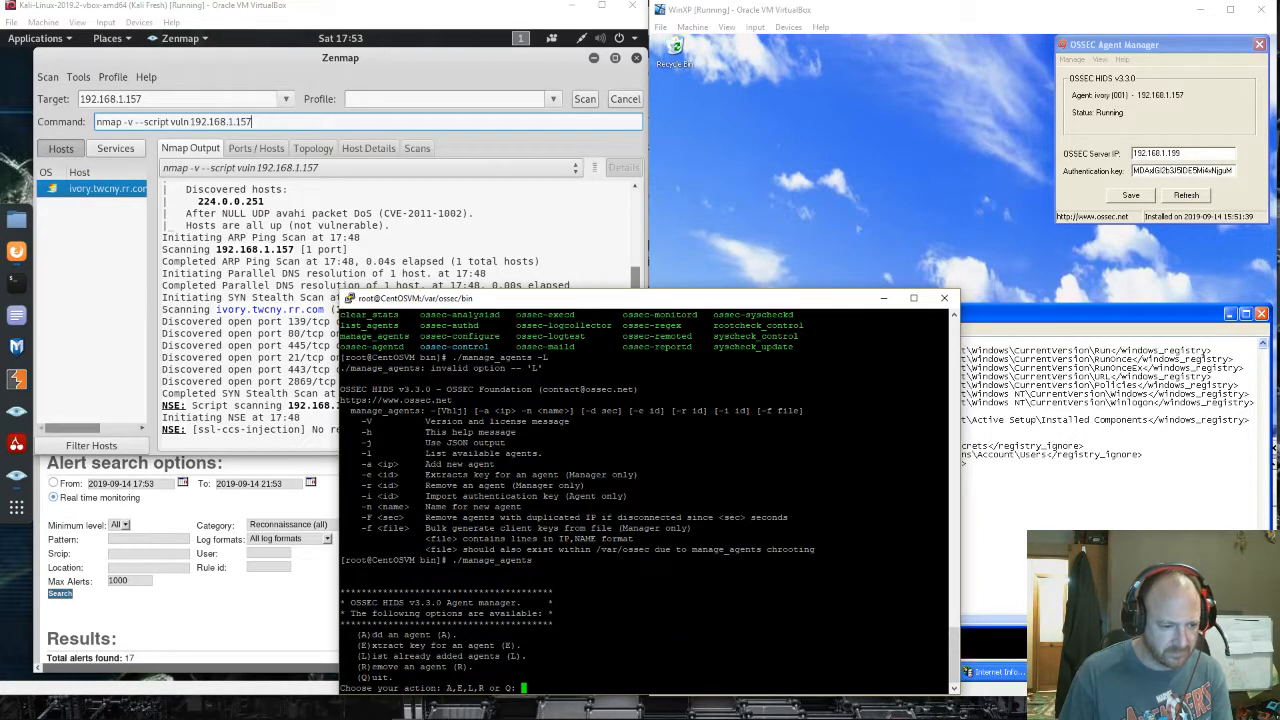
type("L")
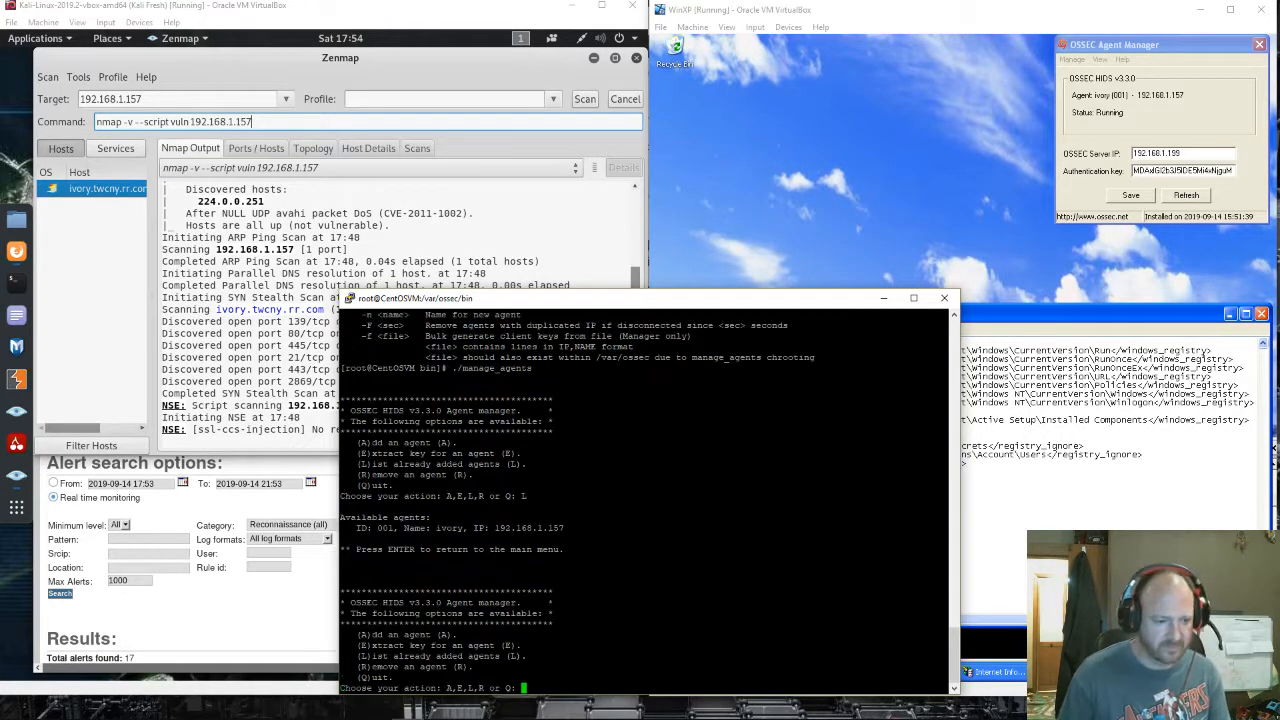
type("q")
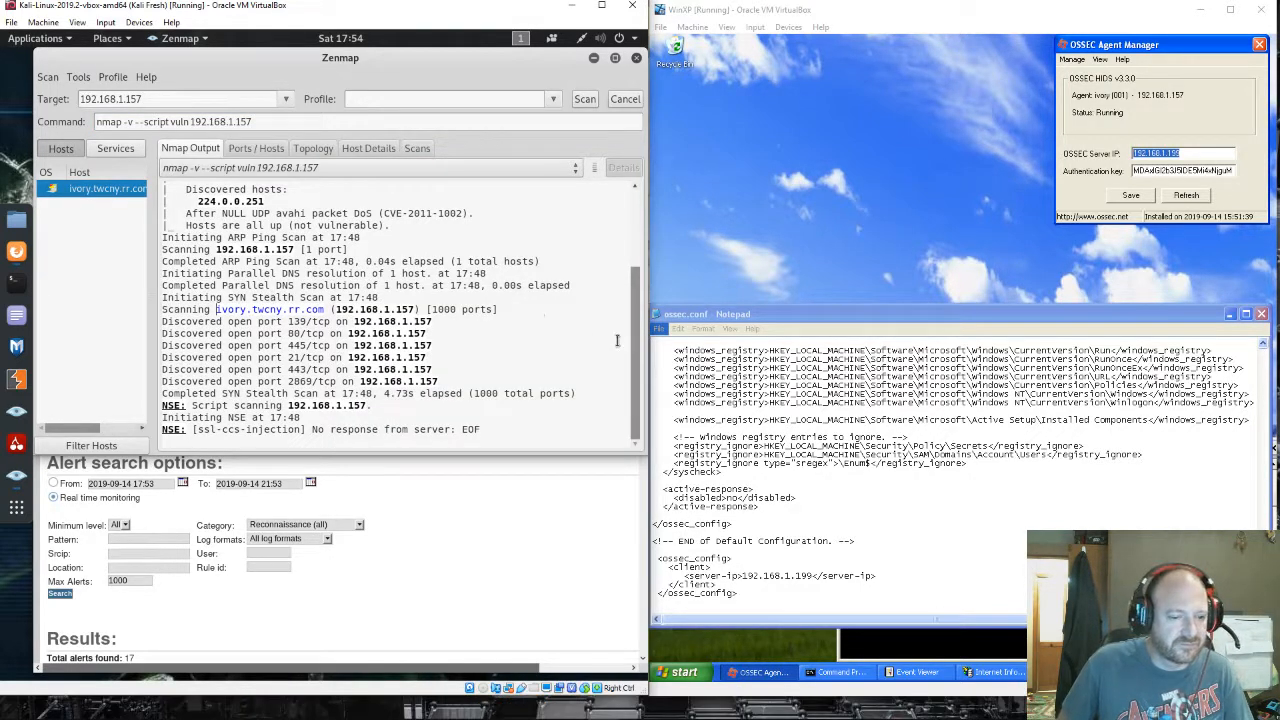
mouse_move(825, 325)
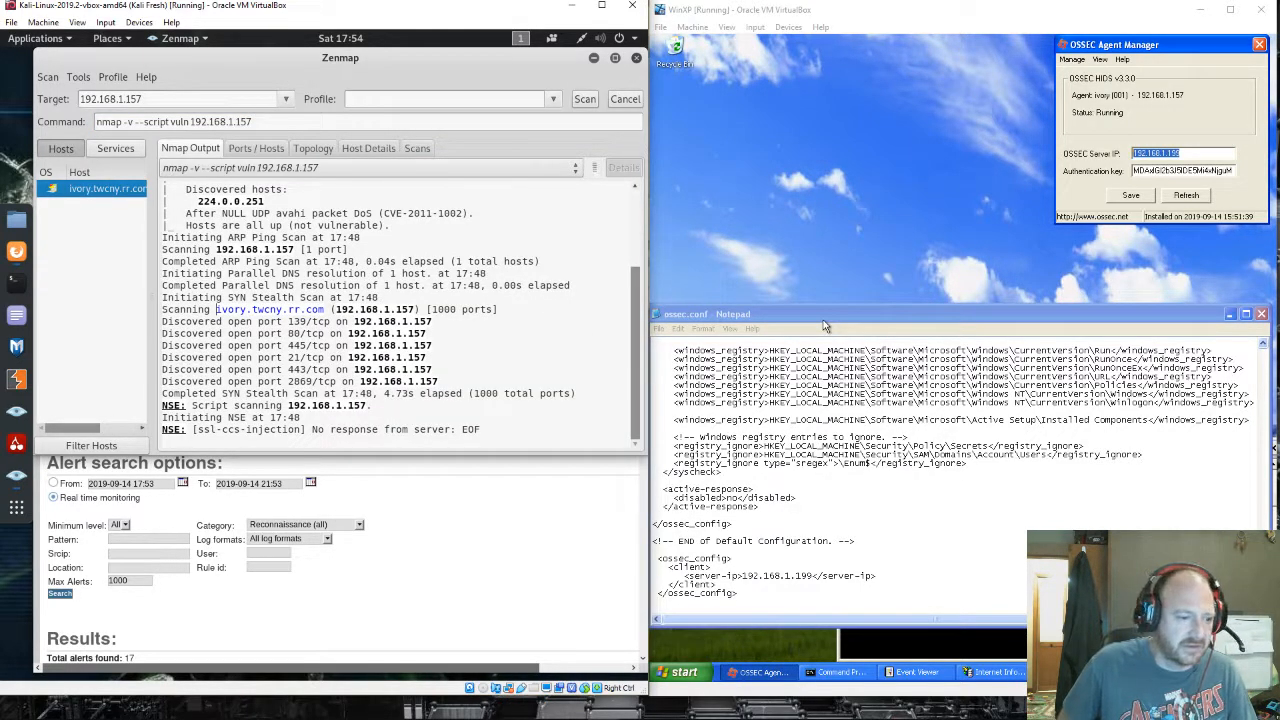